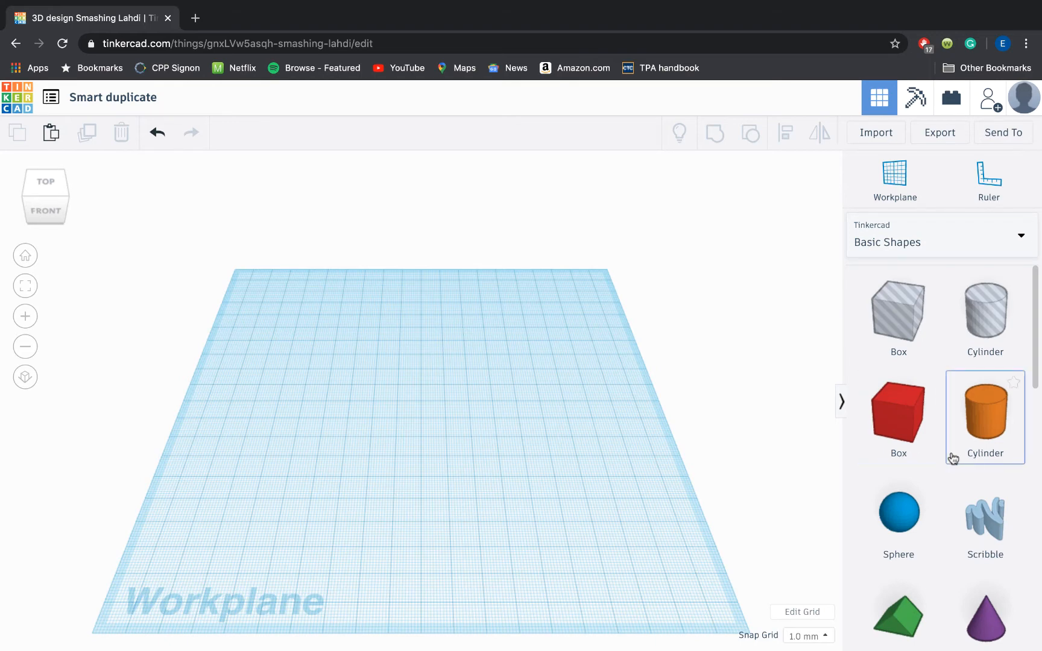
pyautogui.moveTo(953, 458)
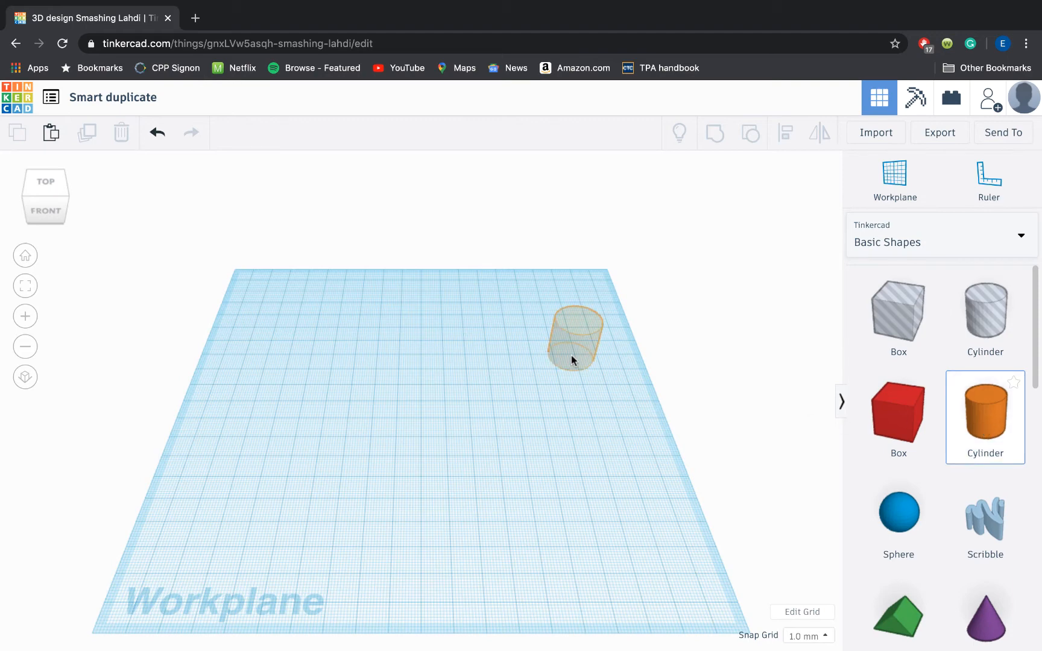
# - Drop a solid orange Cylinder from Basic Shapes onto the workplane
pyautogui.click(574, 336)
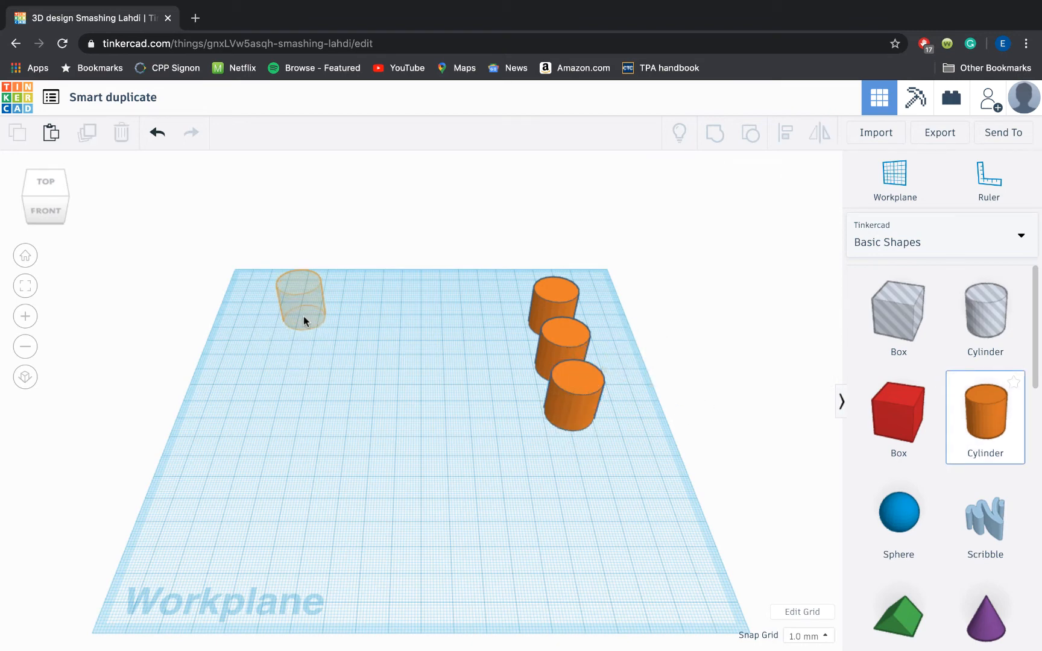
# - Place another cylinder at the back left and shift its copy forward
pyautogui.click(299, 299)
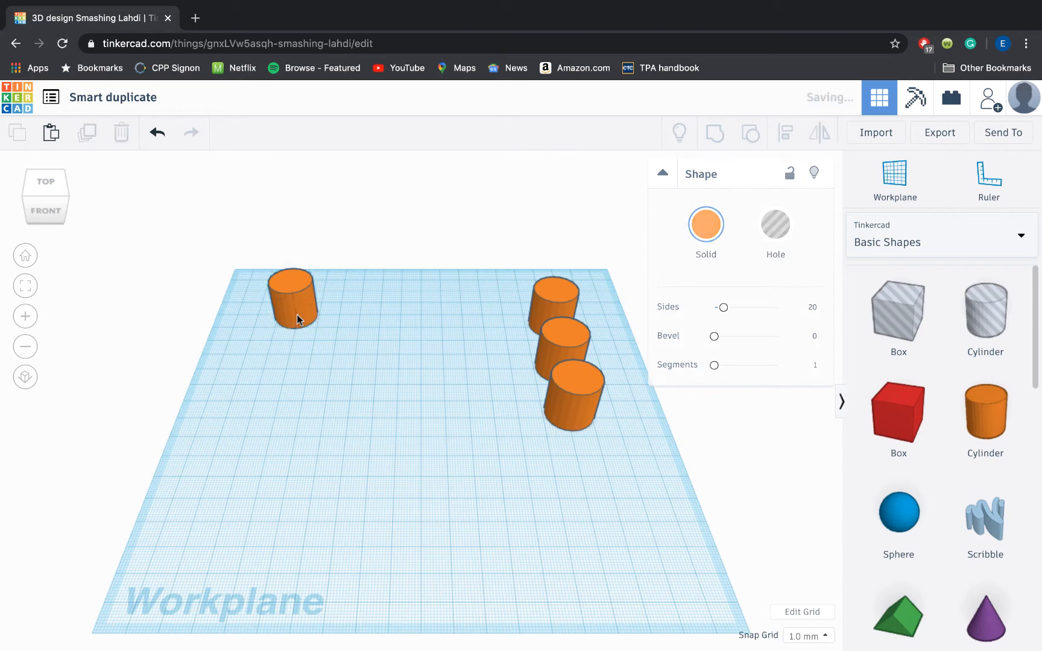
pyautogui.click(293, 300)
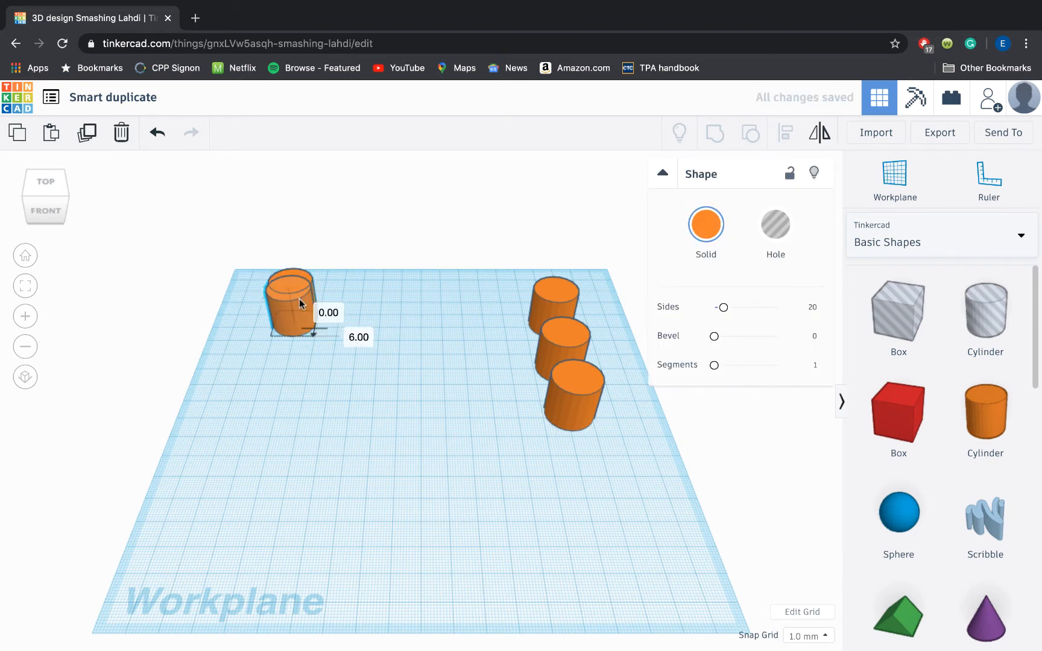
pyautogui.moveTo(292, 303); pyautogui.dragTo(289, 326)
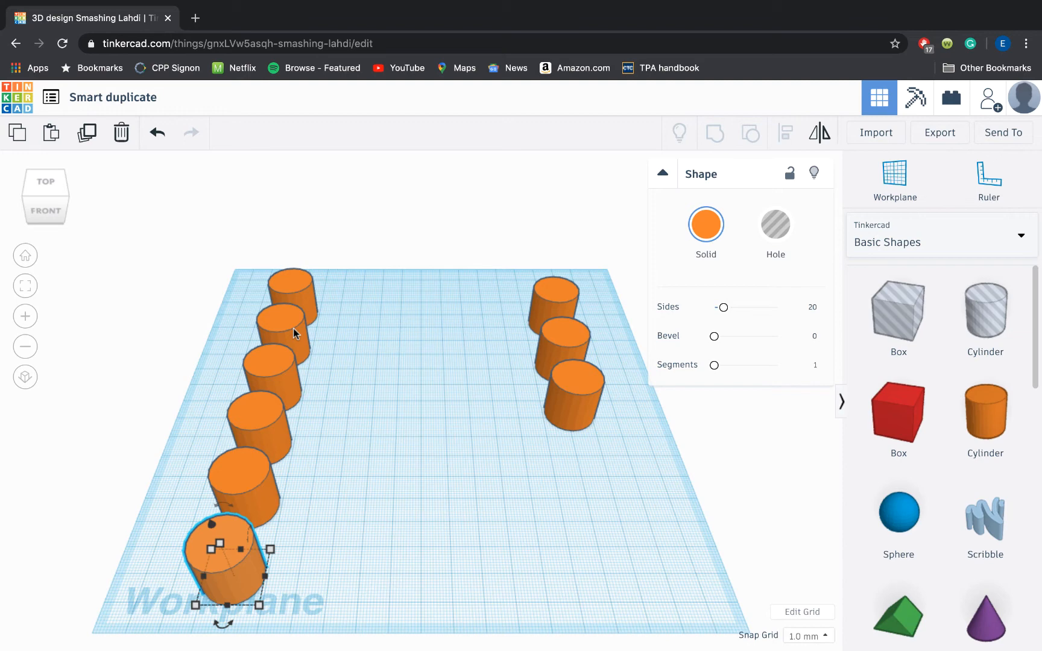
pyautogui.moveTo(244, 261)
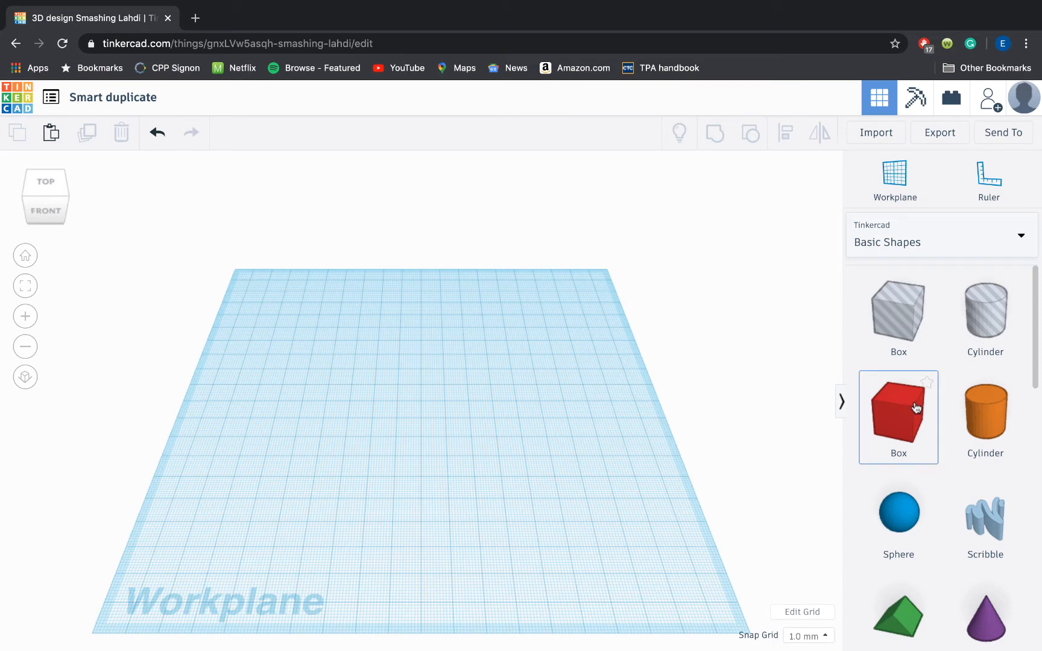
# - Add a red box sized 72 by 25, then raise a copy and rotate it 22.5°
pyautogui.click(899, 416)
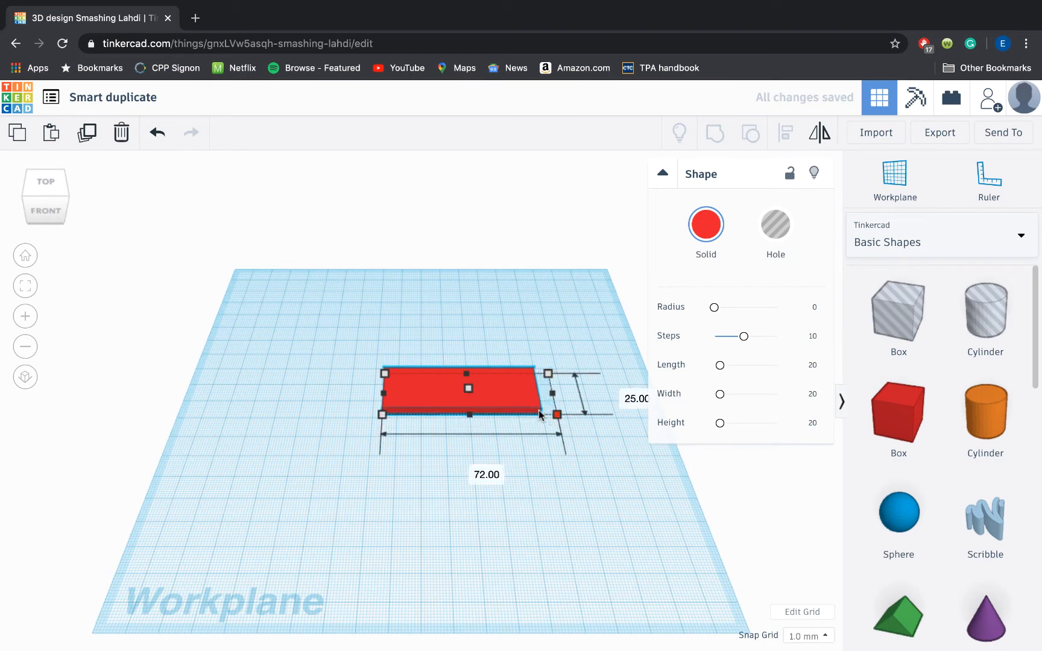
pyautogui.moveTo(557, 415); pyautogui.dragTo(503, 397)
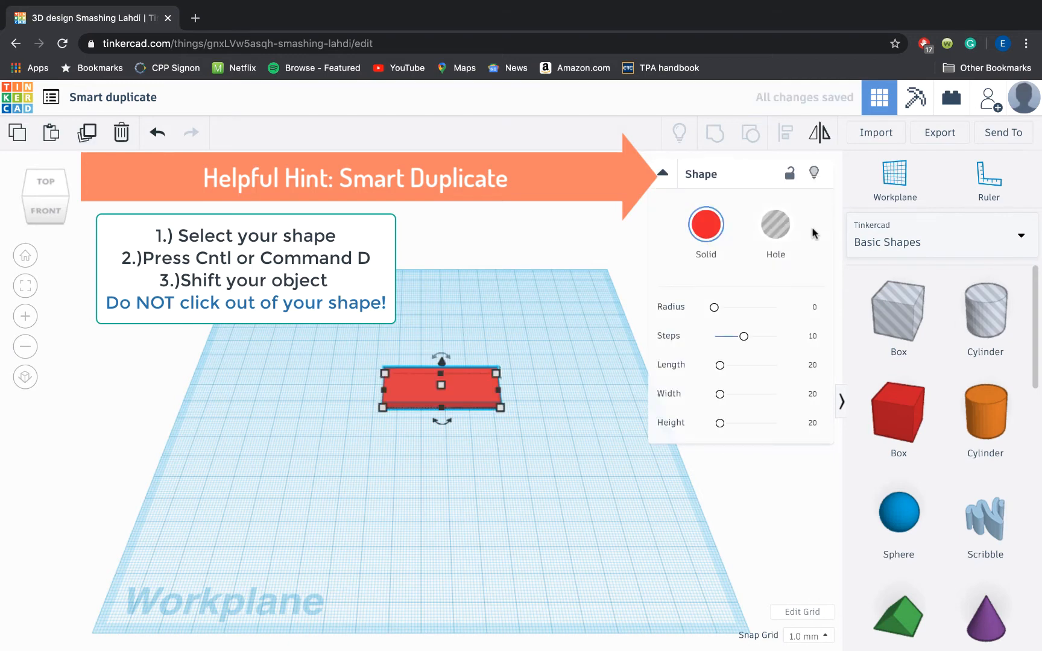
pyautogui.moveTo(476, 347)
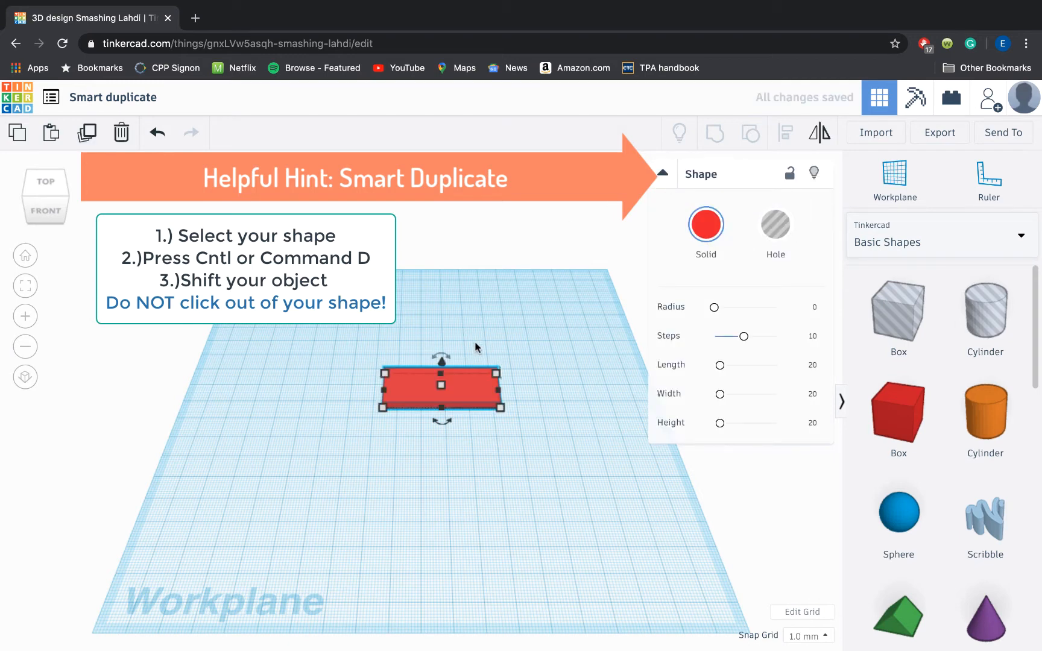
pyautogui.moveTo(452, 390)
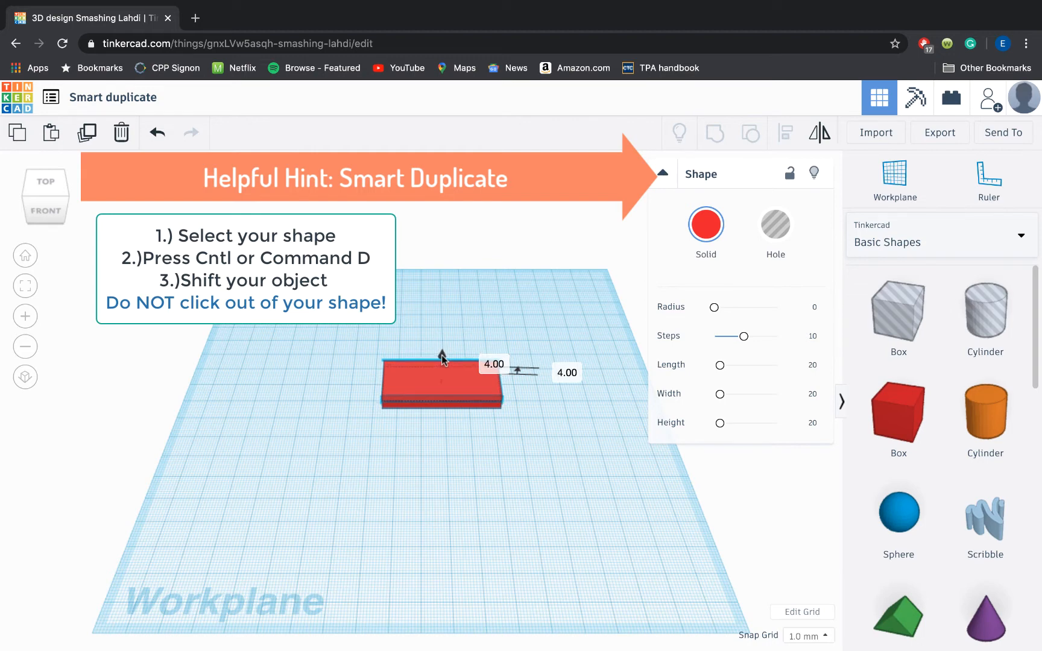
pyautogui.click(441, 382)
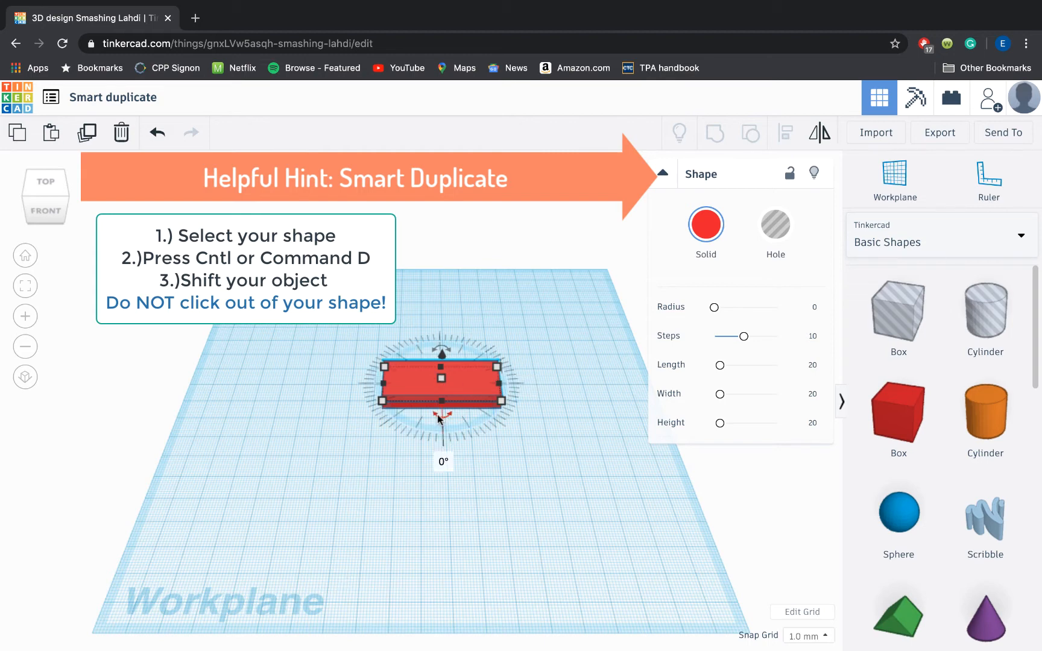
pyautogui.moveTo(442, 423); pyautogui.dragTo(465, 426)
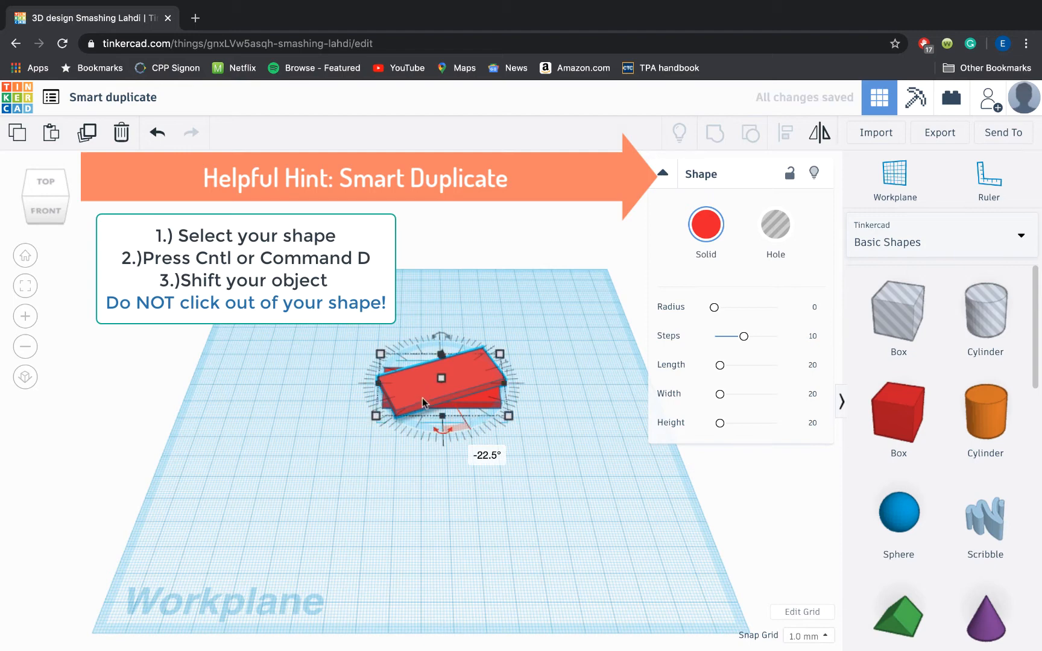
pyautogui.moveTo(429, 389); pyautogui.dragTo(409, 391)
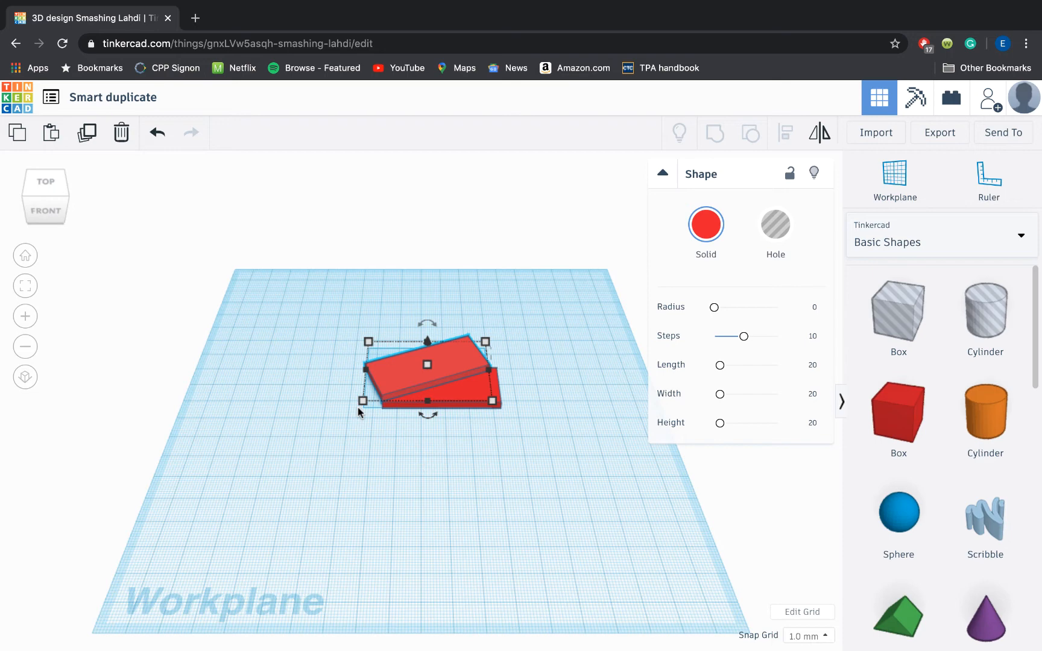
# - Repeat the rotated slab copy into a spiral and select its topmost slab
pyautogui.click(358, 412)
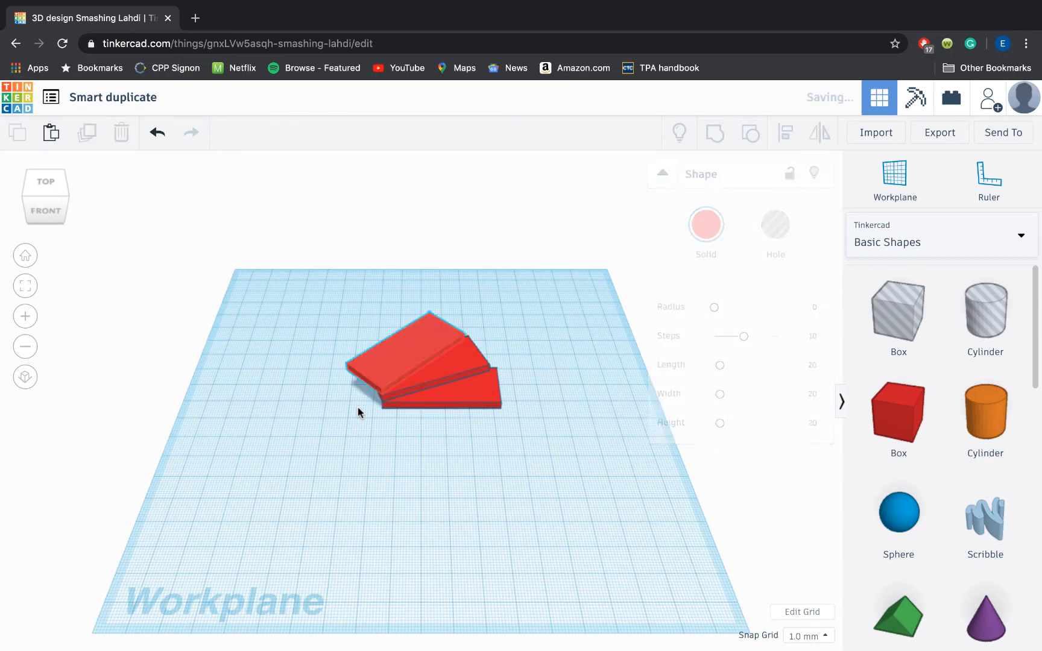
pyautogui.click(425, 363)
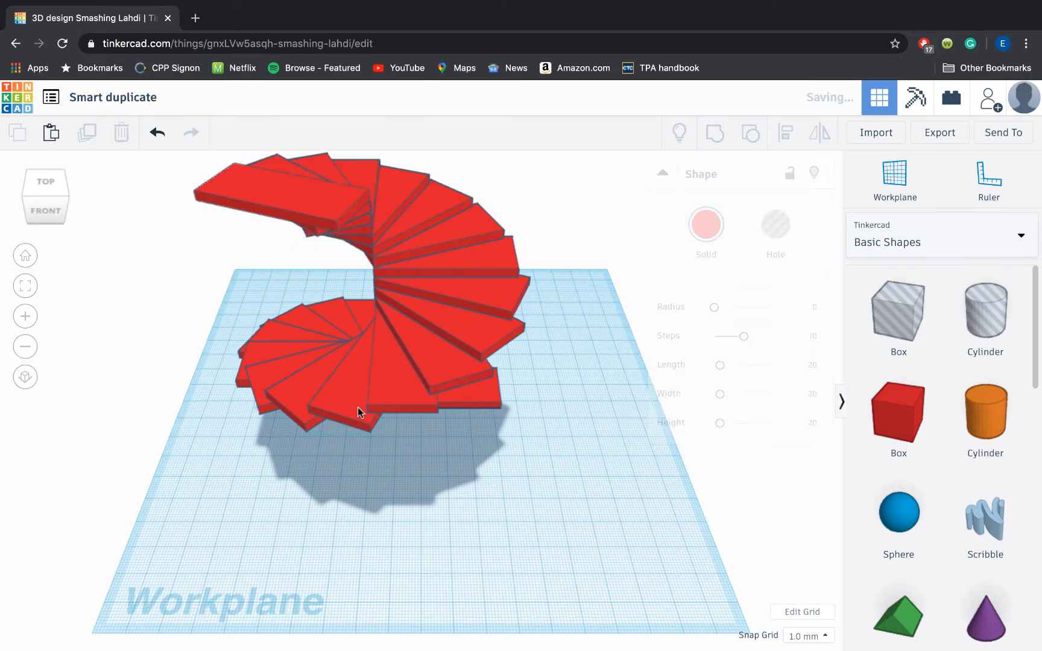
pyautogui.click(286, 200)
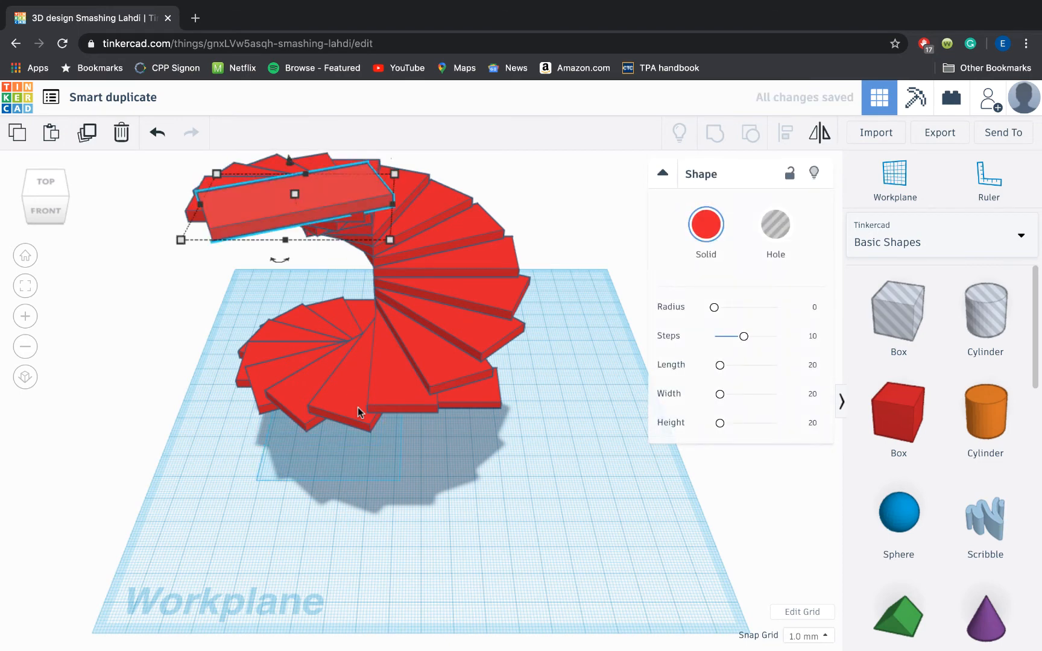
pyautogui.moveTo(602, 519)
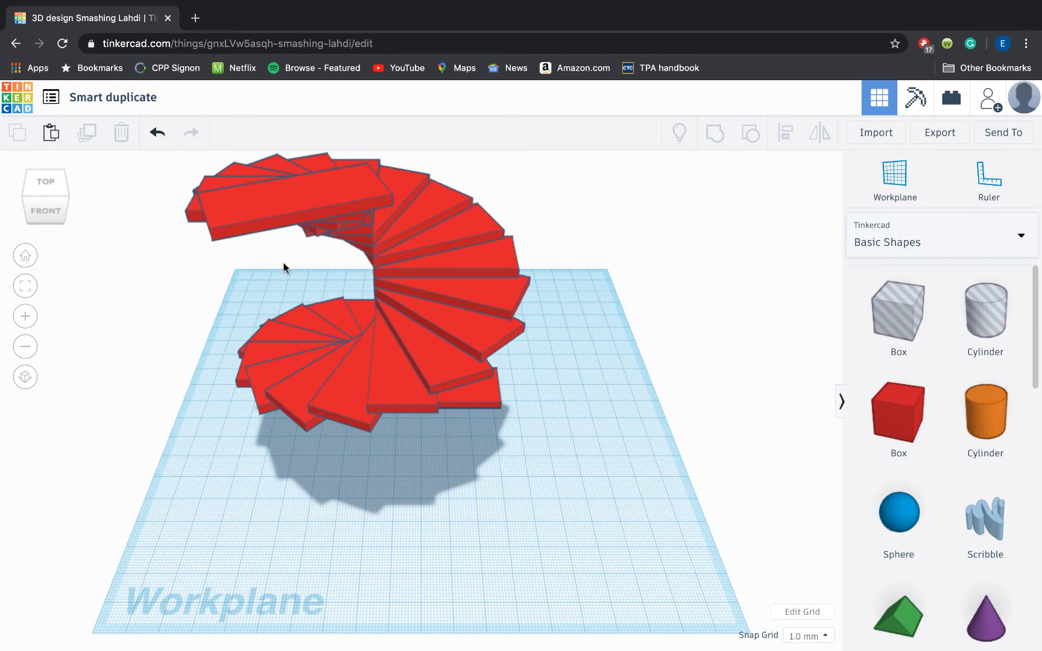
pyautogui.moveTo(97, 279)
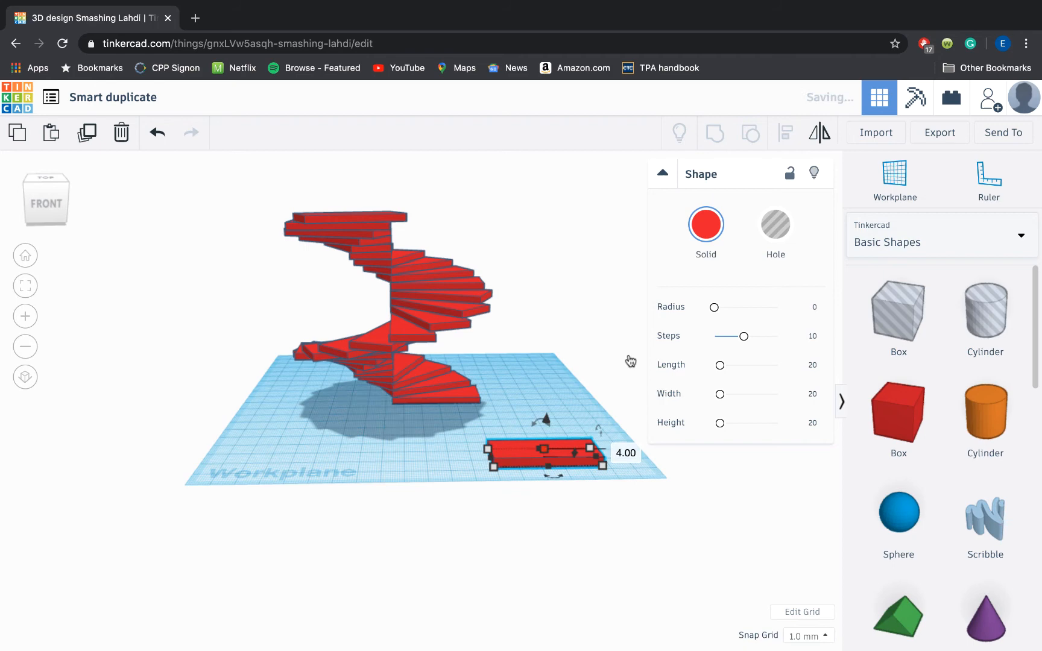
# - Color the slab purple and duplicate it into raised steps
pyautogui.click(706, 224)
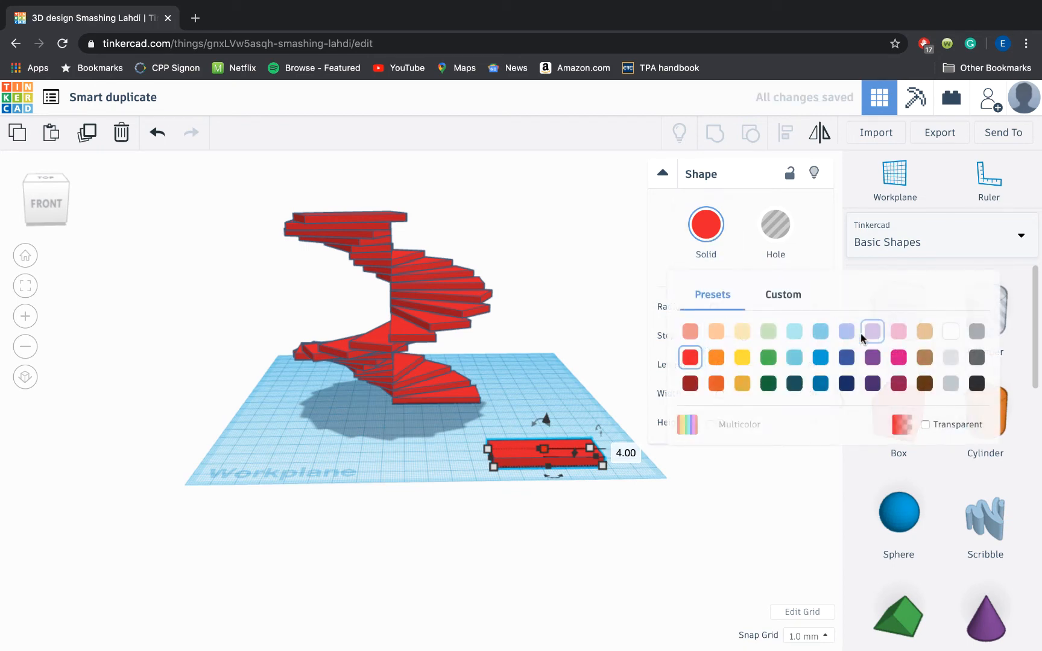
pyautogui.click(872, 331)
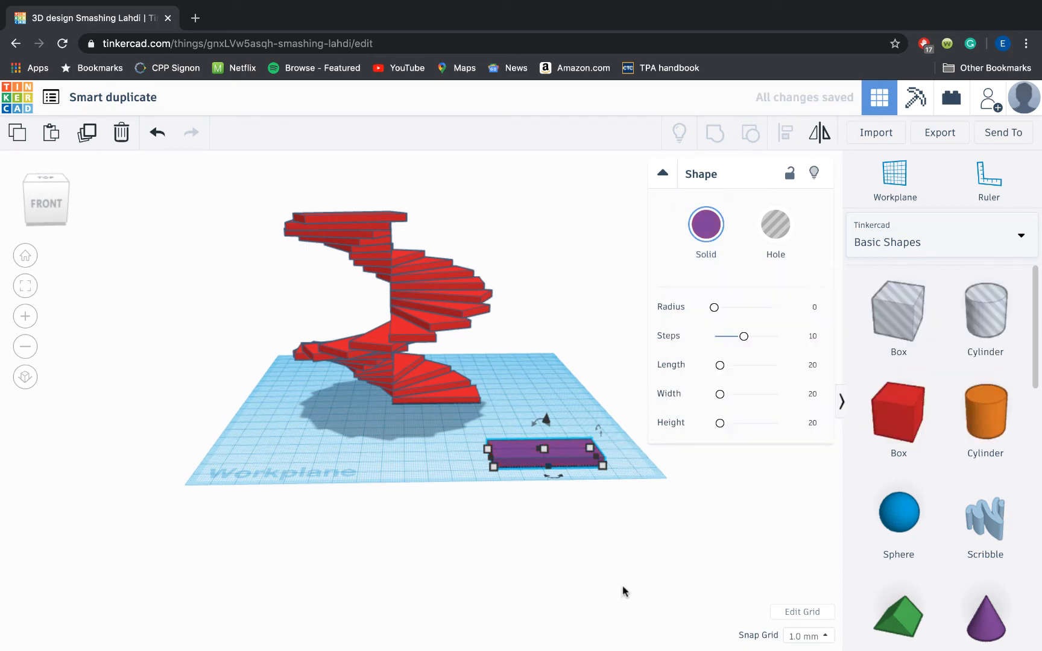
pyautogui.moveTo(588, 420)
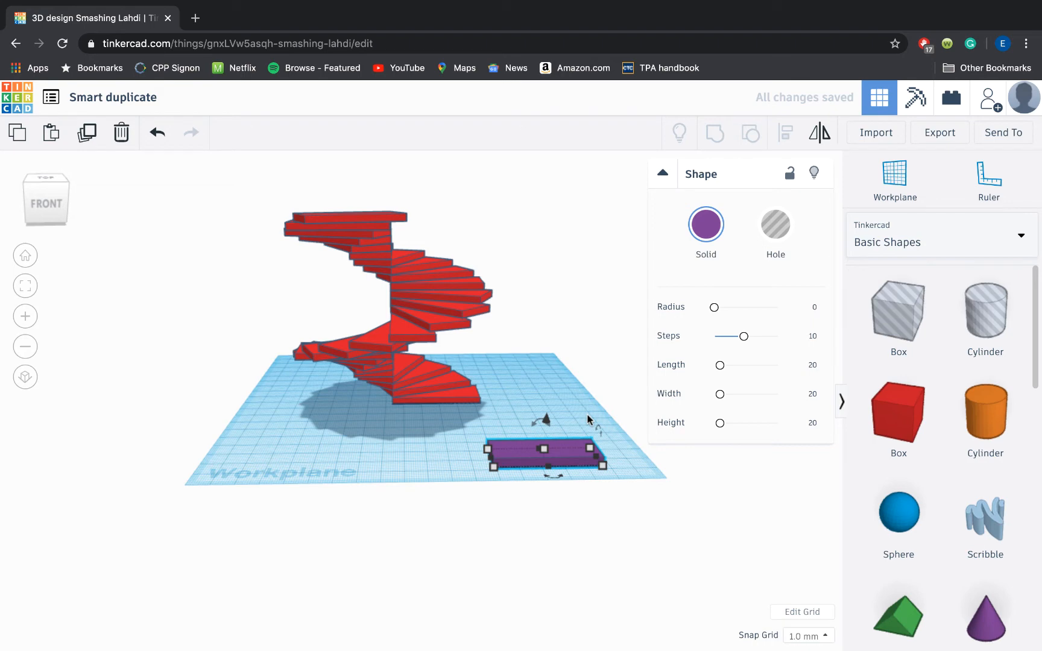
pyautogui.click(588, 420)
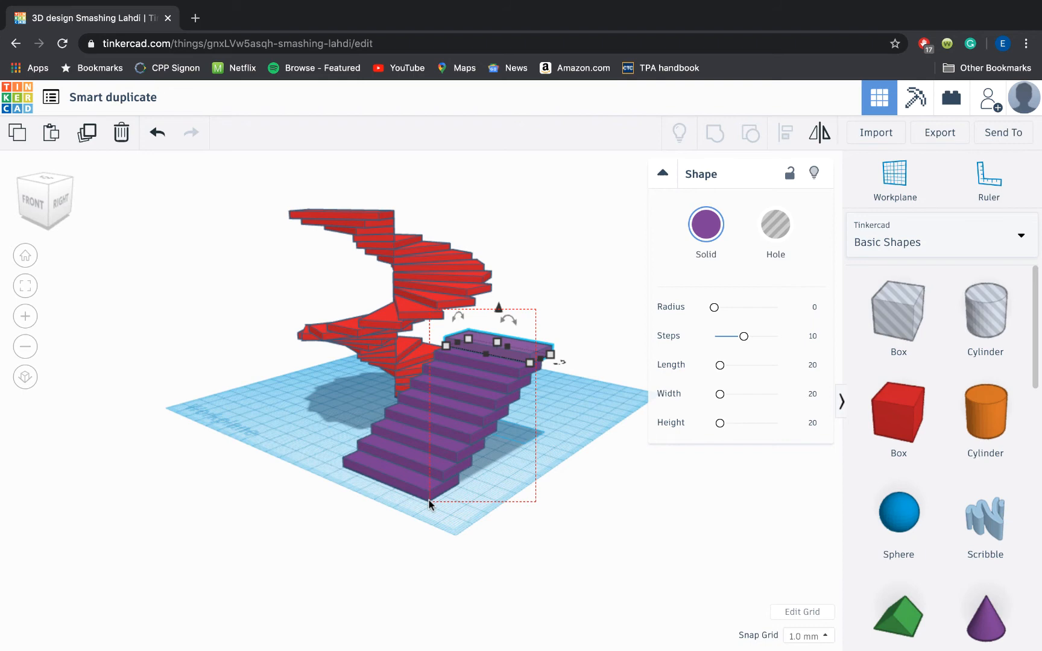
# - Select all purple steps, drag them right of the spiral, and return to front view
pyautogui.click(385, 498)
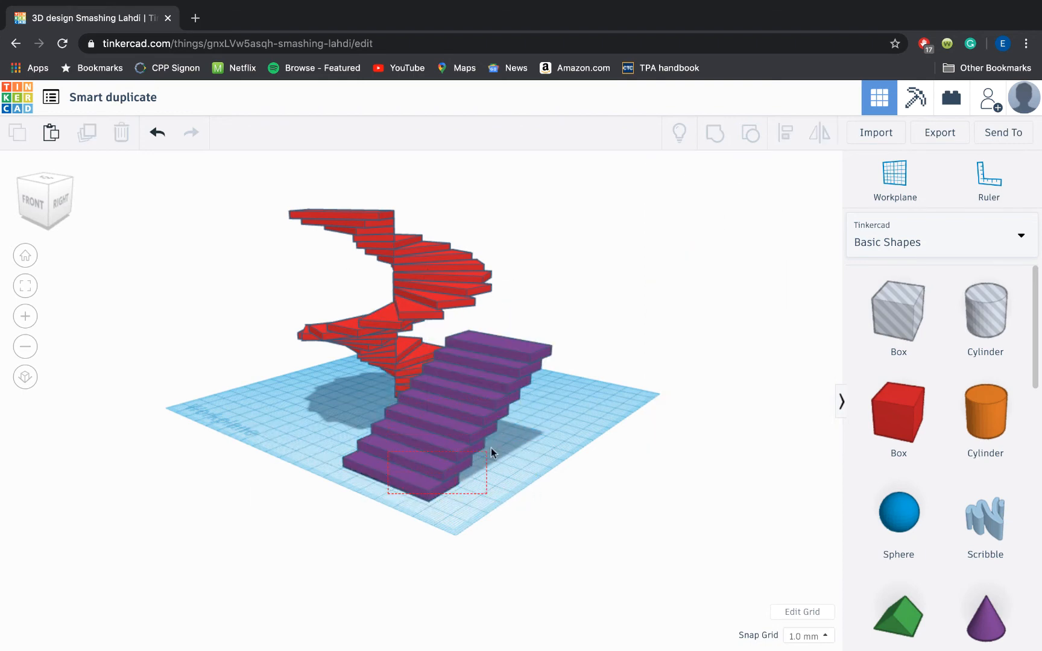
pyautogui.click(438, 412)
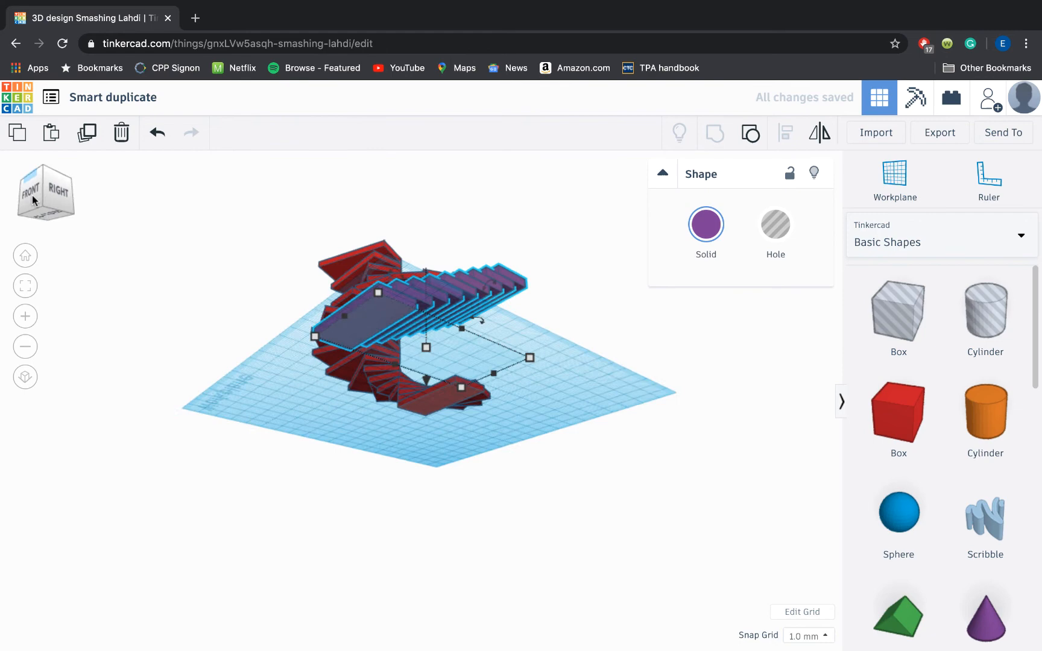
pyautogui.moveTo(412, 312); pyautogui.dragTo(519, 425)
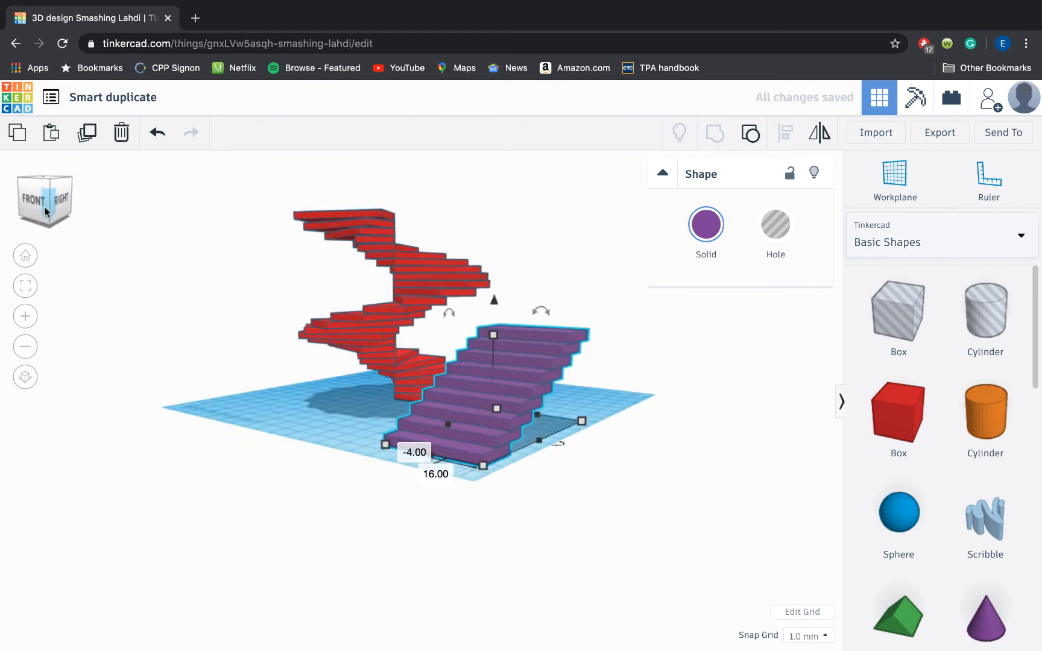
pyautogui.click(34, 197)
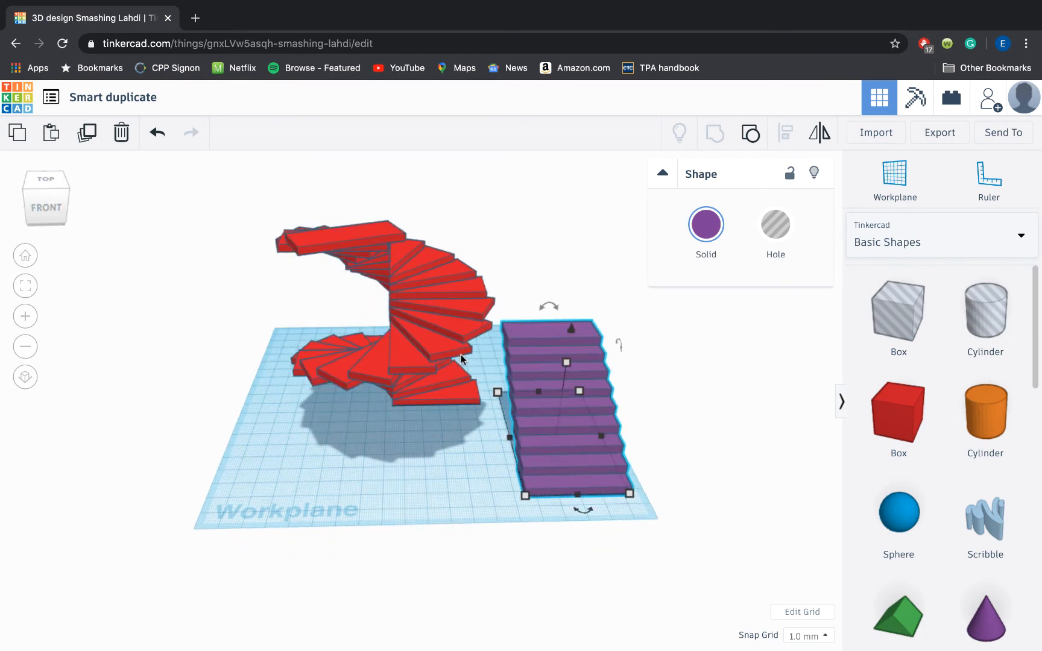
pyautogui.moveTo(493, 322)
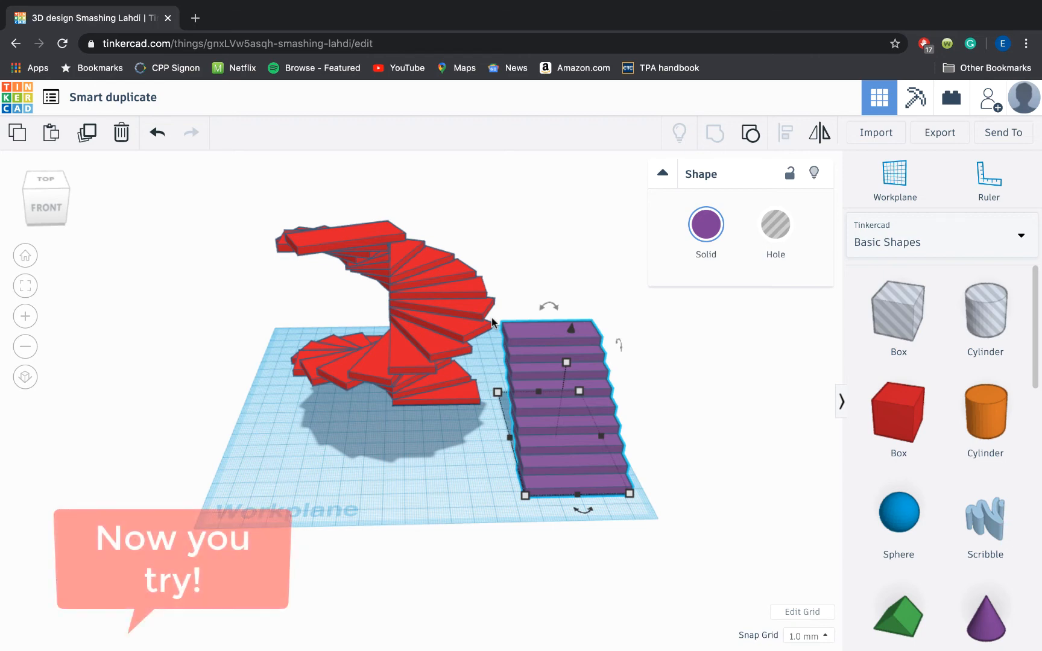
pyautogui.moveTo(199, 486)
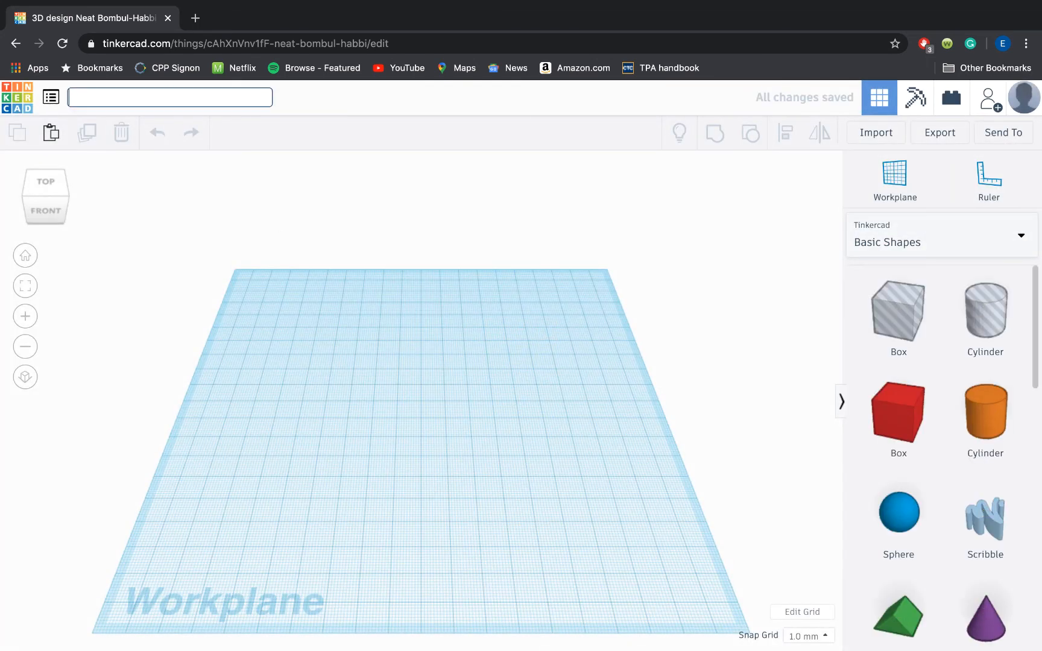
# - Enter 'gear' as the design title and confirm it
pyautogui.write('gear')
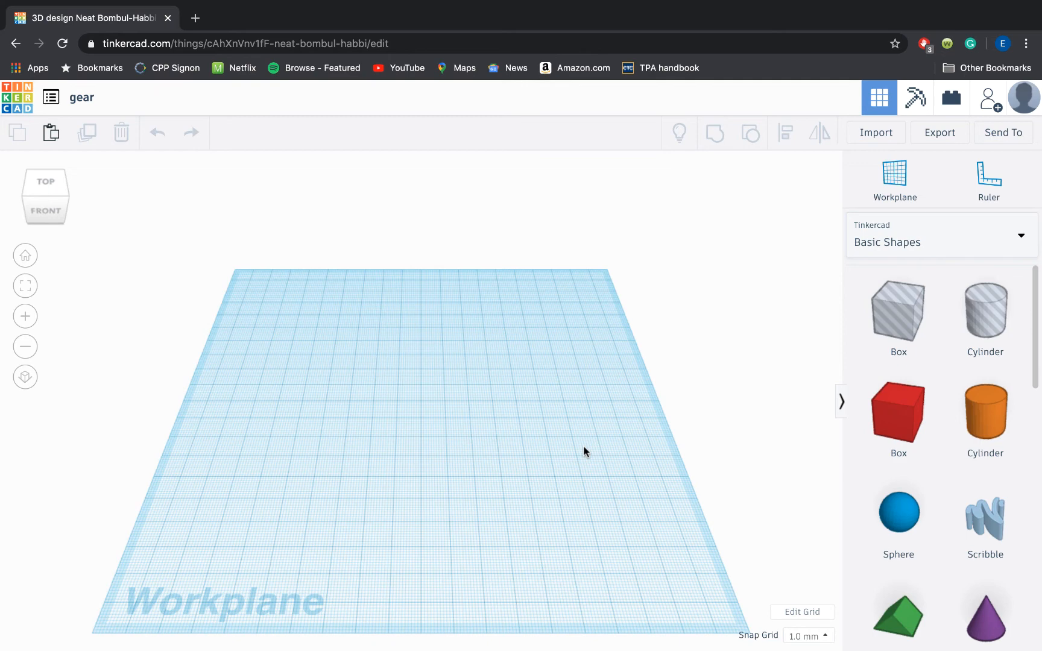
pyautogui.moveTo(548, 326)
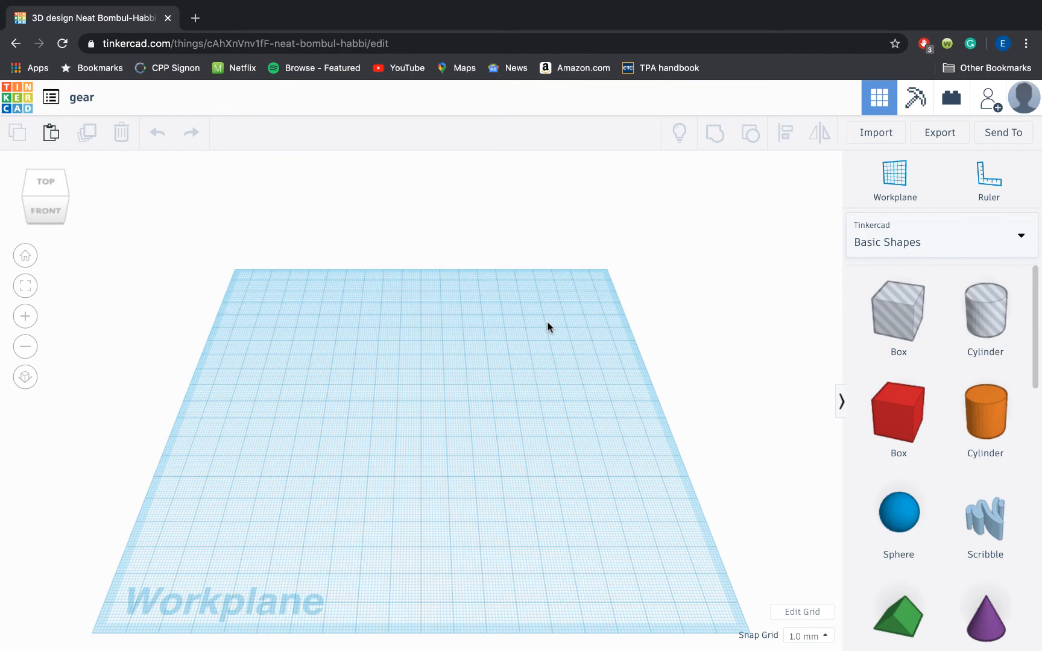
pyautogui.click(985, 415)
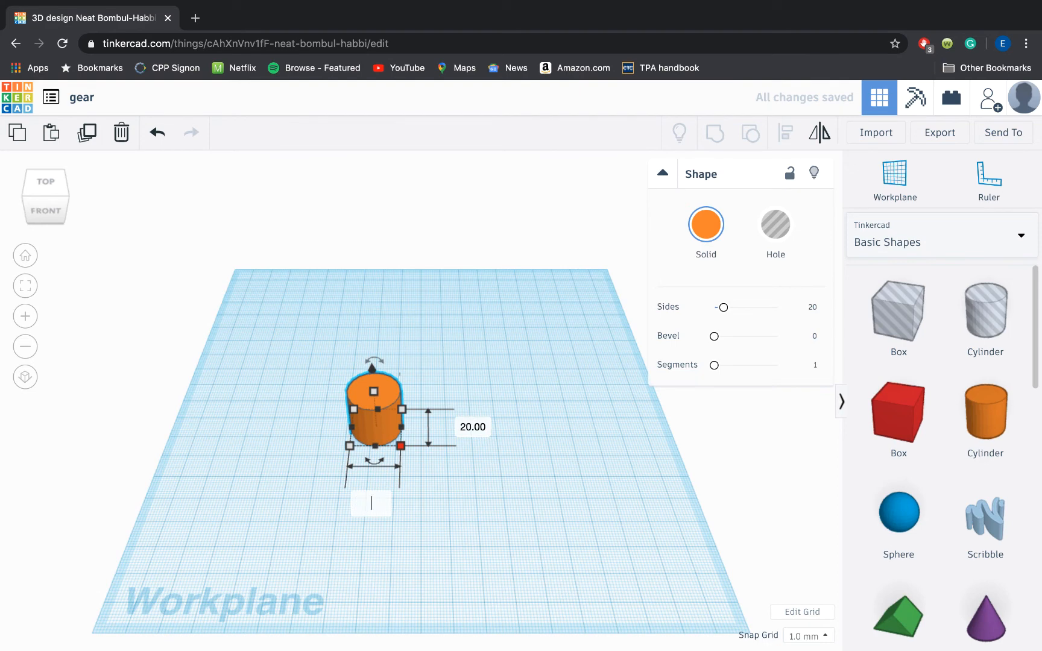
# - Resize the cylinder's footprint to 50.00 by 50.00 with its corner handle
pyautogui.moveTo(401, 447); pyautogui.dragTo(476, 447)
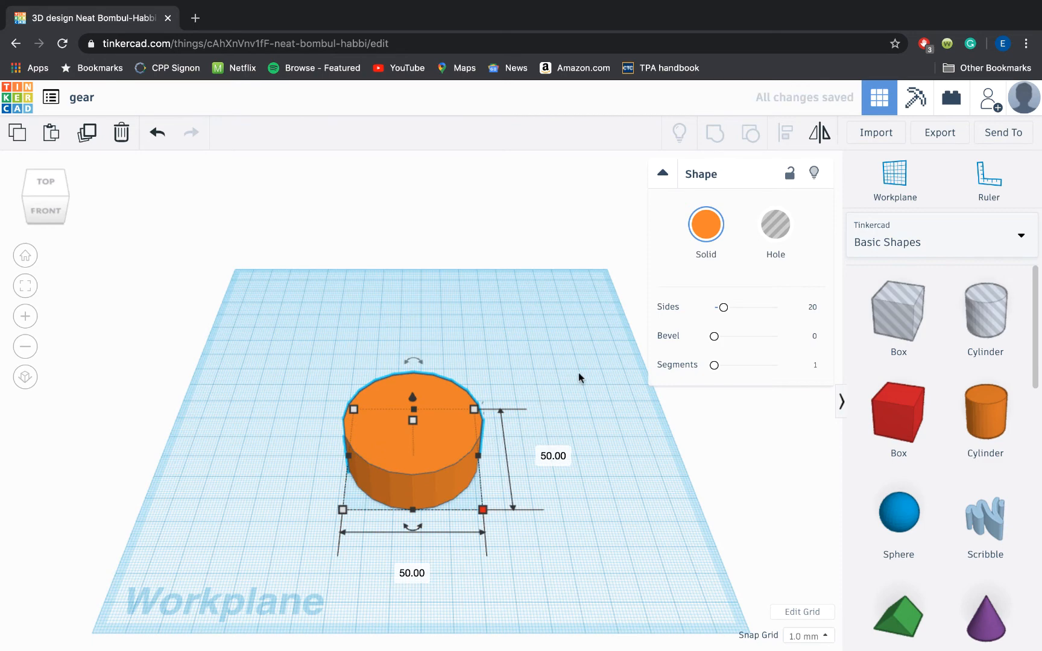
pyautogui.moveTo(529, 405)
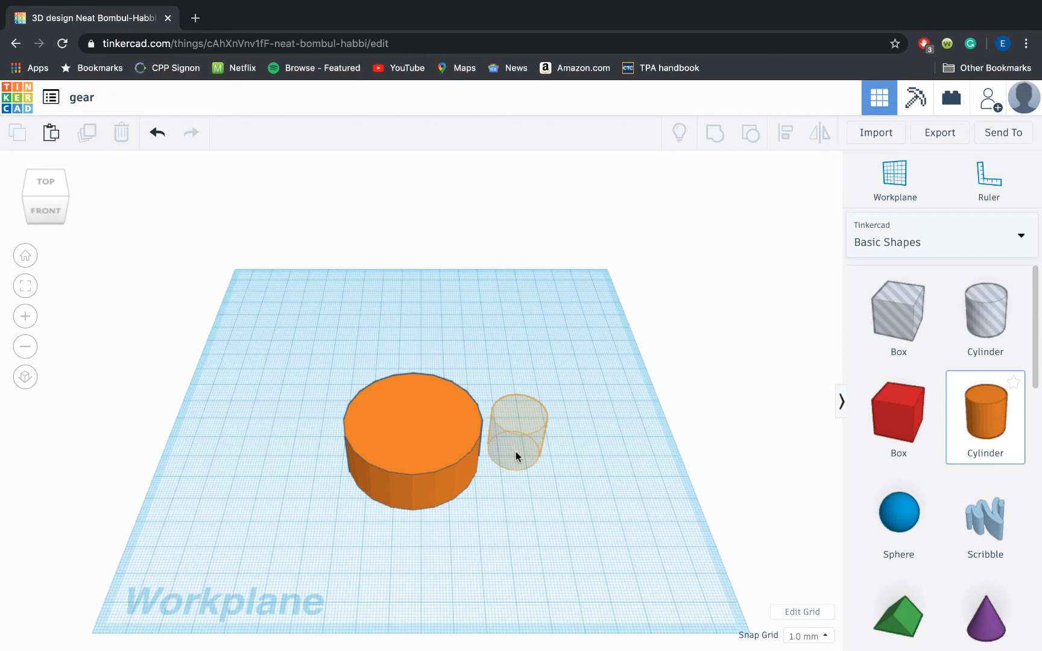
# - Push a tooth cylinder into the base edge, then select everything to clear it
pyautogui.click(515, 418)
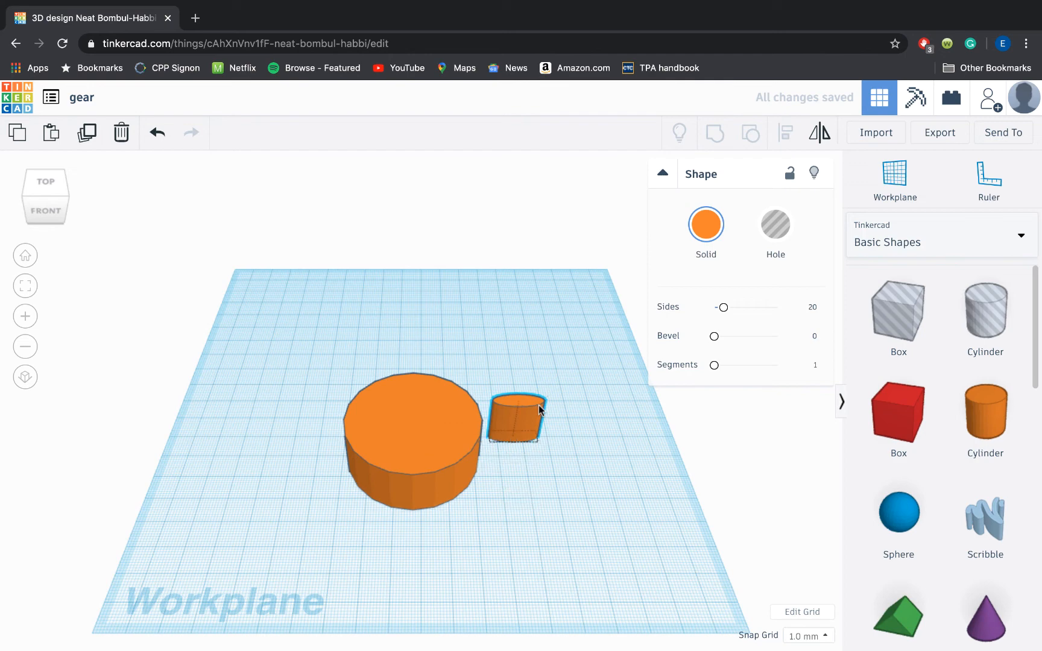
pyautogui.moveTo(517, 411); pyautogui.dragTo(506, 425)
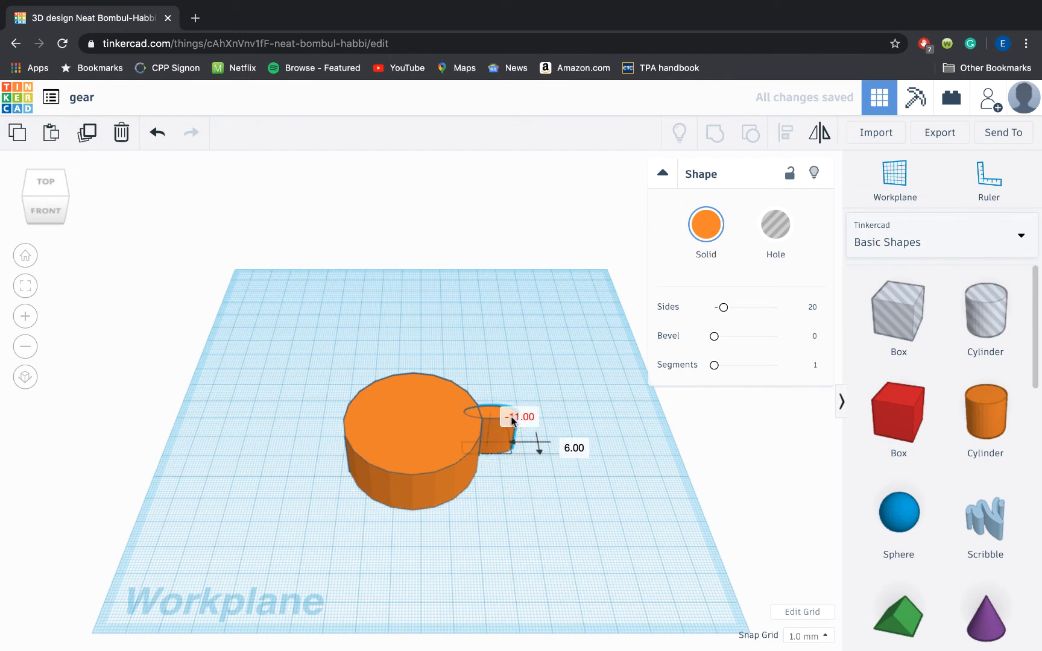
pyautogui.click(491, 429)
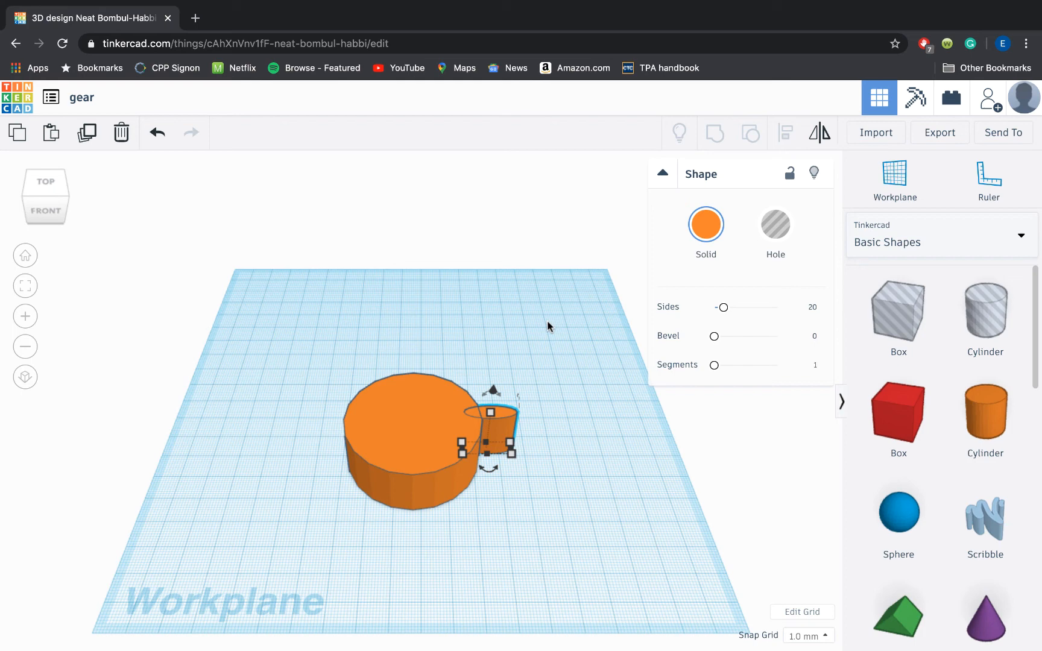
pyautogui.moveTo(565, 410)
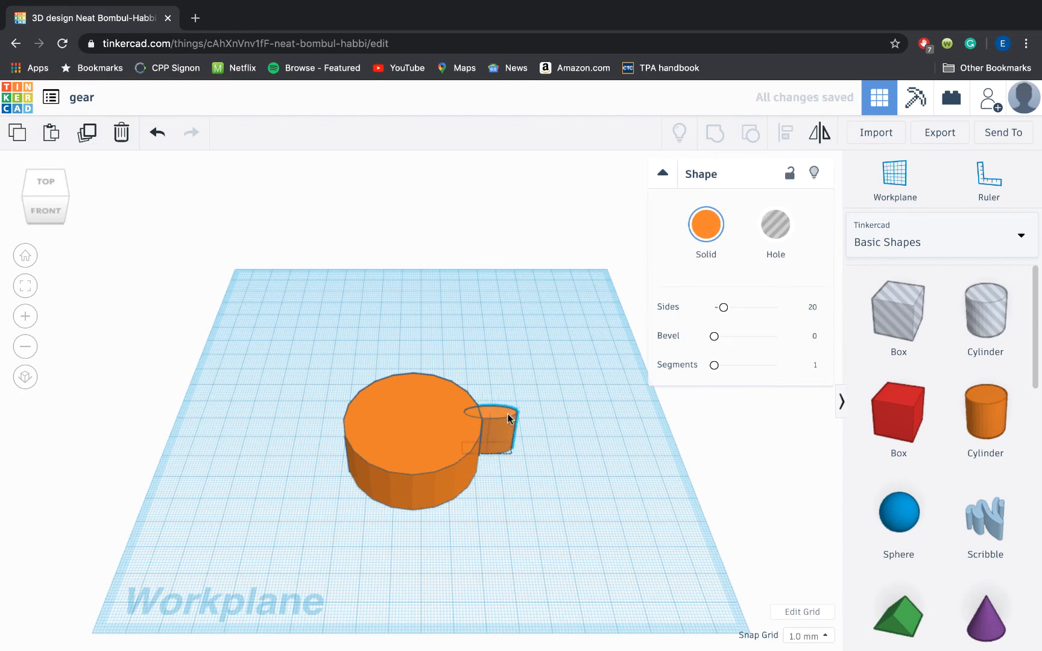
pyautogui.click(506, 420)
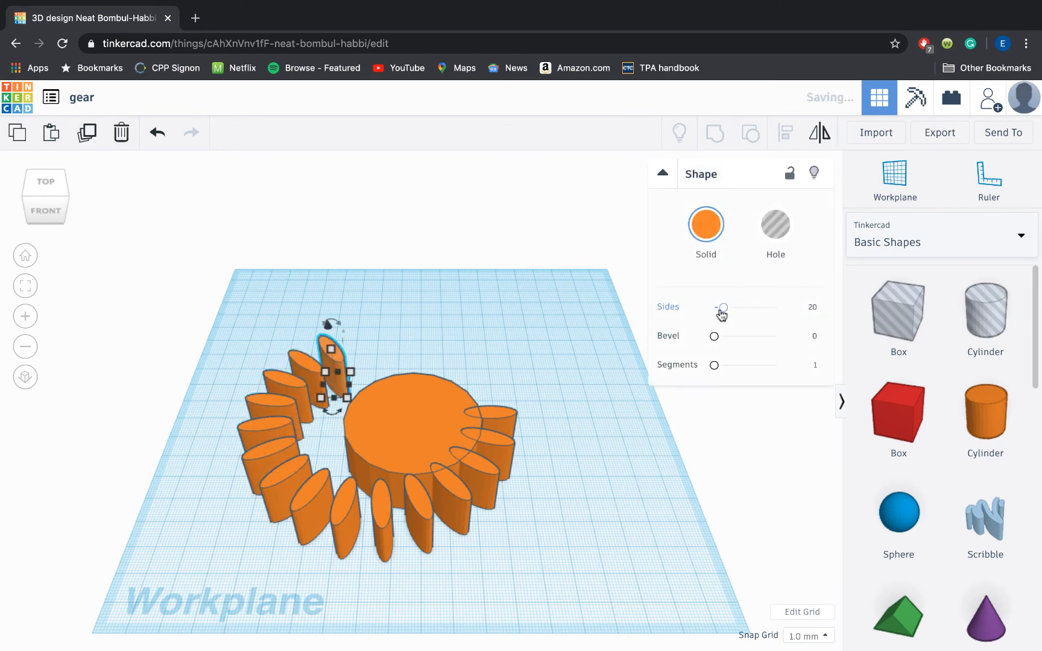
pyautogui.moveTo(332, 365); pyautogui.dragTo(416, 358)
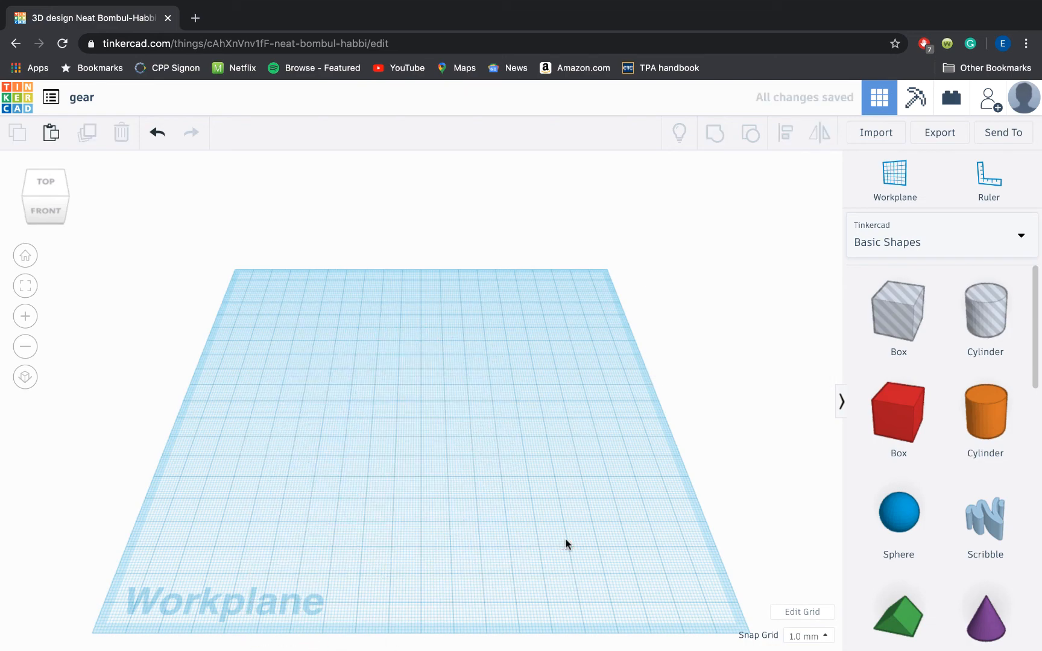
# - Drop a new cylinder and widen it into the gear base
pyautogui.click(985, 418)
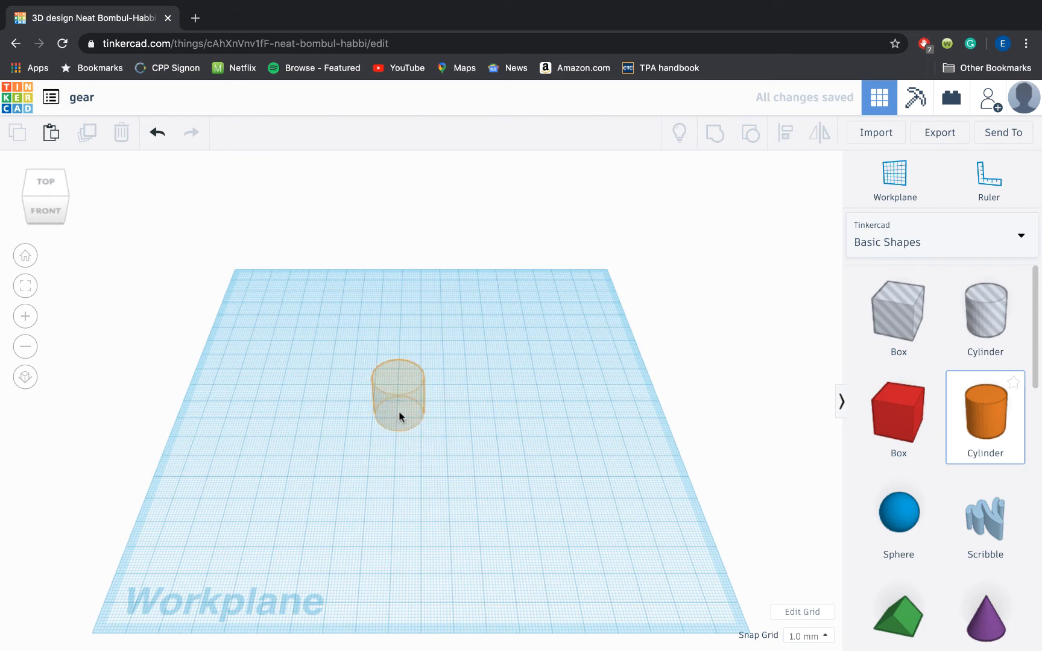
pyautogui.click(399, 396)
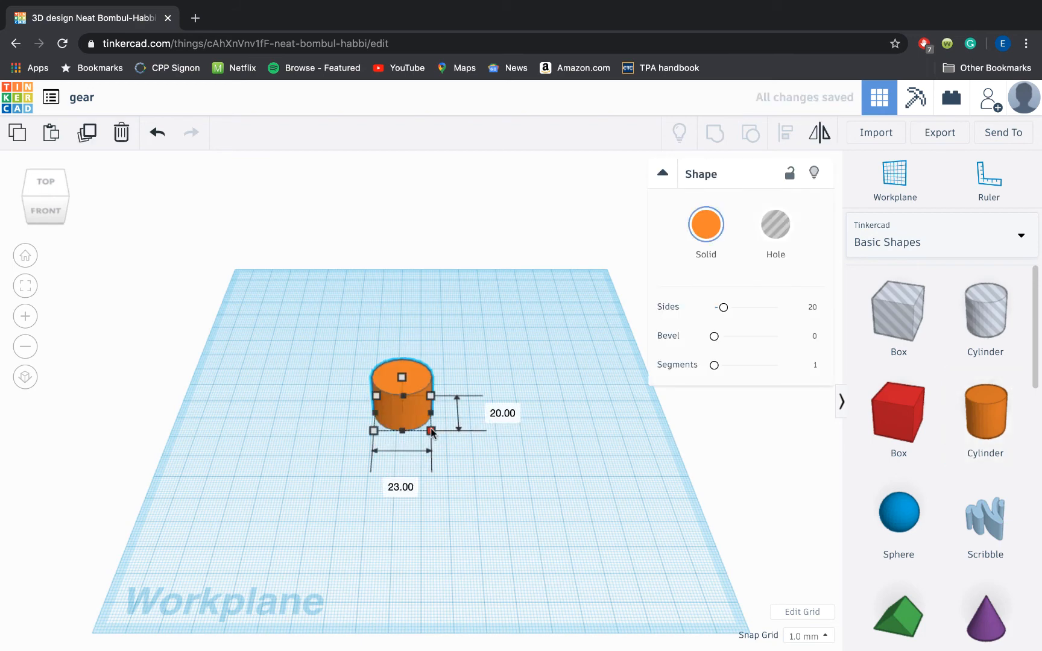
pyautogui.moveTo(431, 431); pyautogui.dragTo(454, 457)
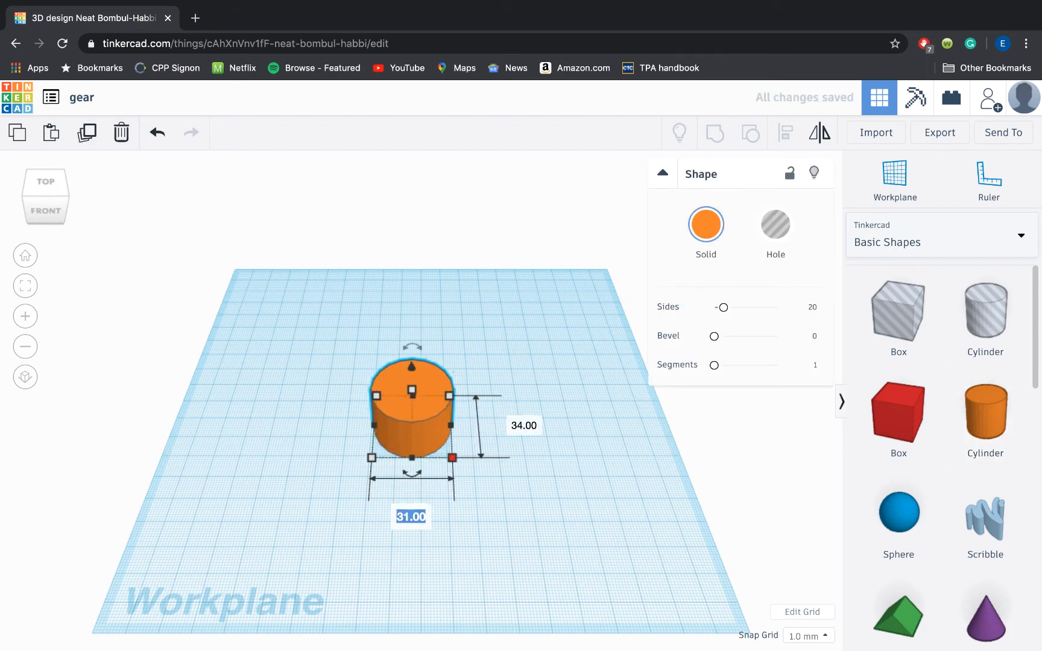
pyautogui.moveTo(455, 457); pyautogui.dragTo(502, 457)
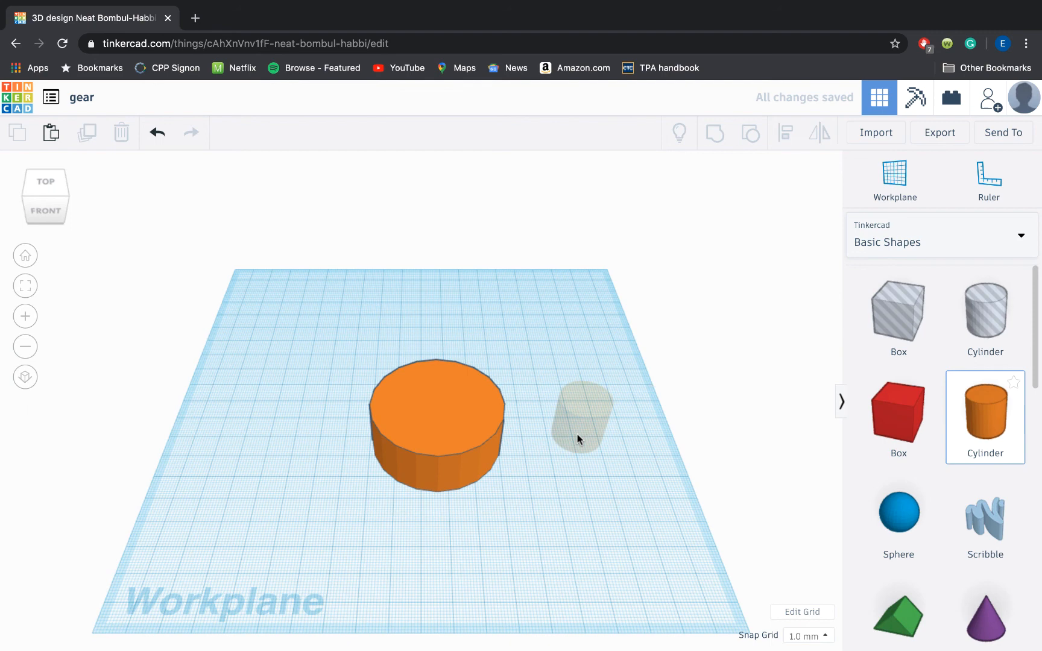
# - Add a second cylinder and push it into the base's right edge
pyautogui.click(580, 415)
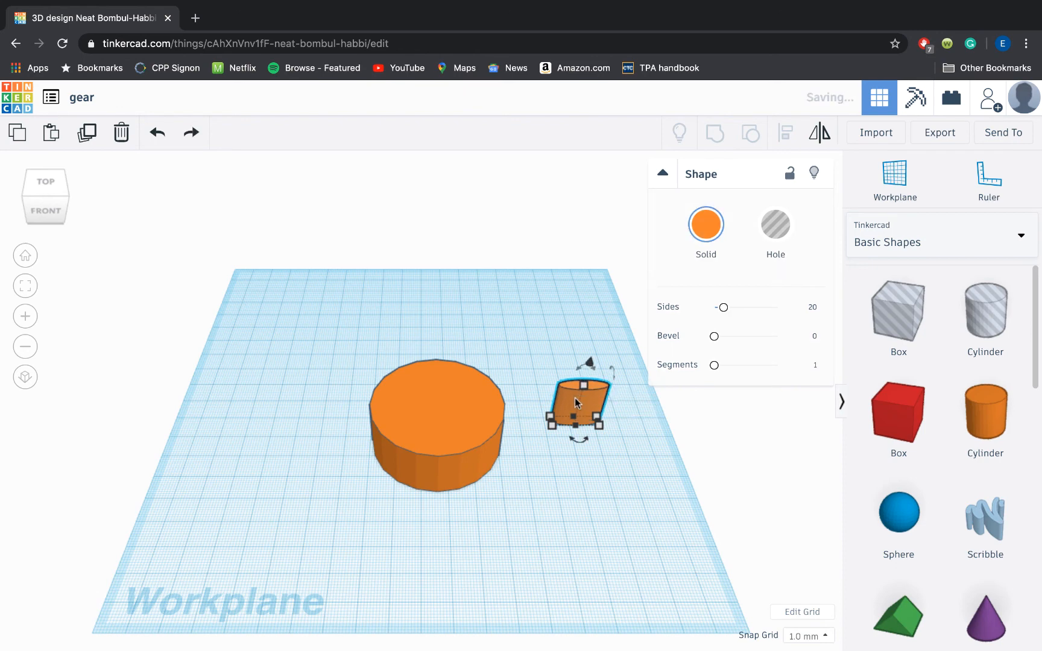
pyautogui.moveTo(578, 403); pyautogui.dragTo(512, 419)
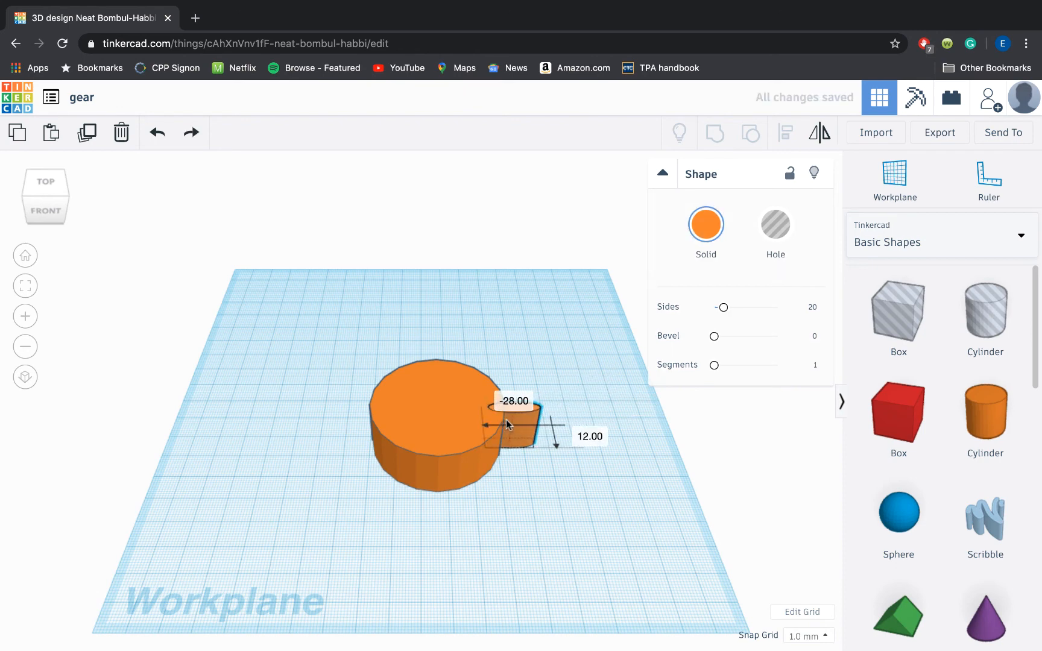
pyautogui.click(532, 482)
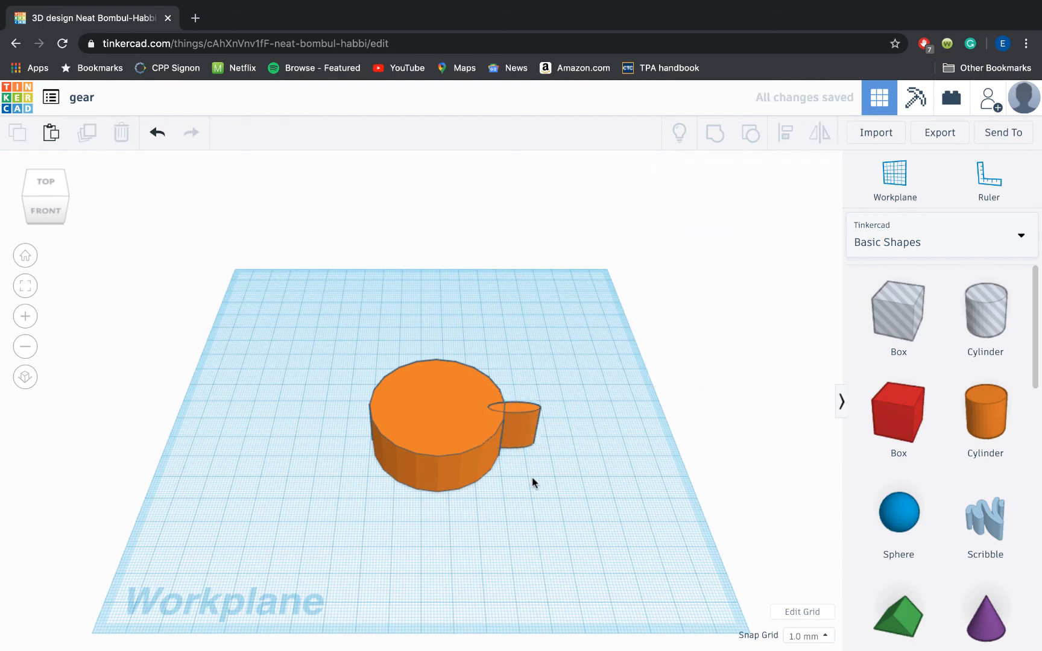
pyautogui.click(516, 412)
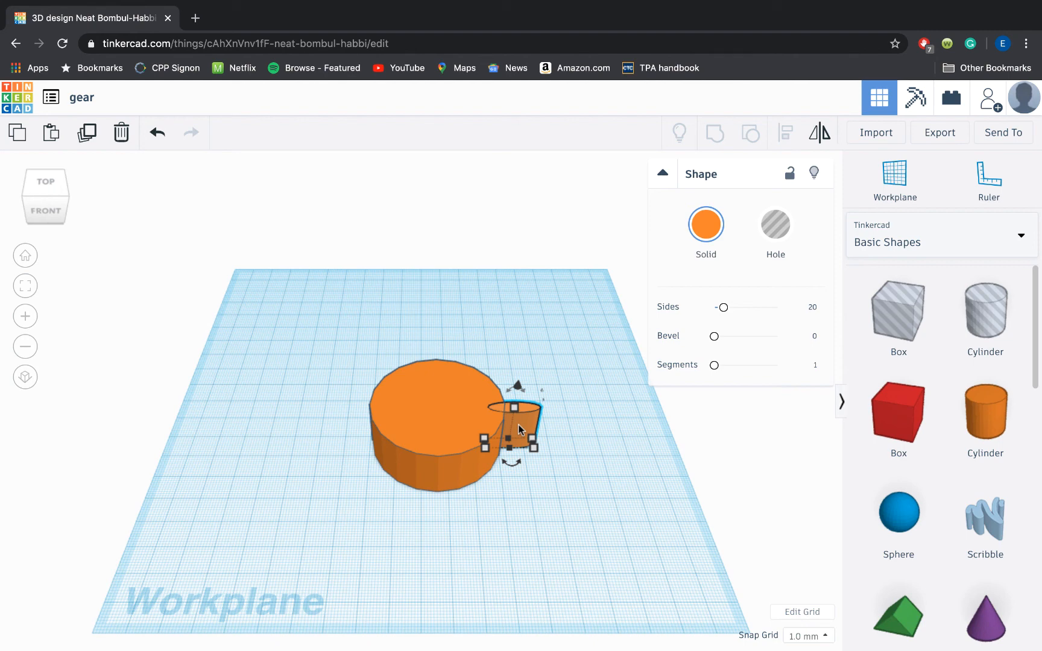
# - Drag a pasted tooth copy to the disc's left edge, then select both teeth
pyautogui.moveTo(519, 429); pyautogui.dragTo(558, 428)
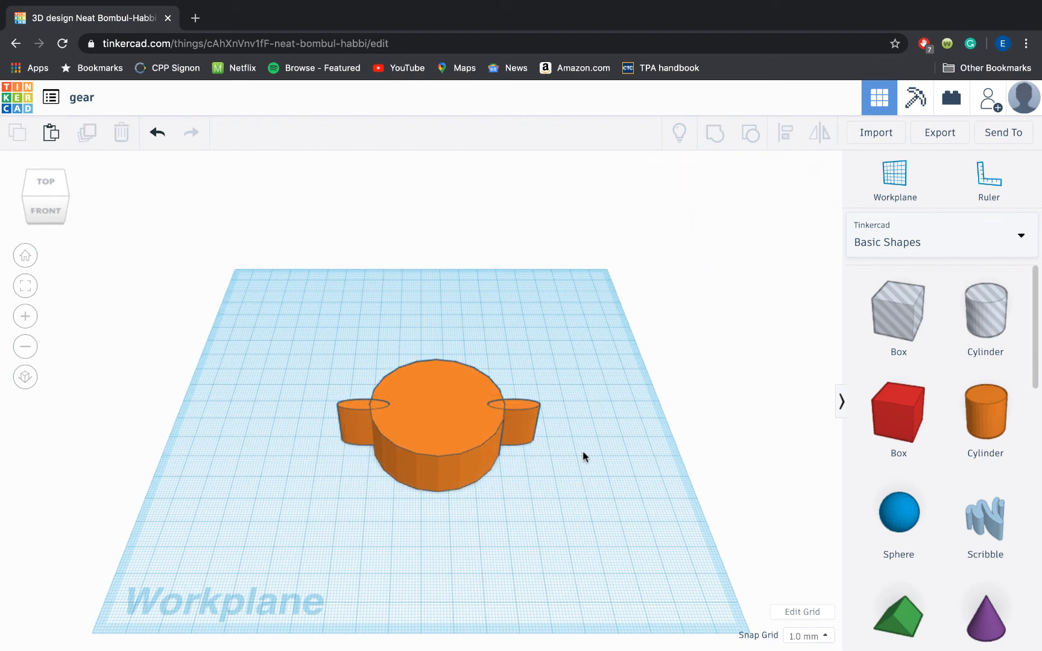
pyautogui.click(515, 419)
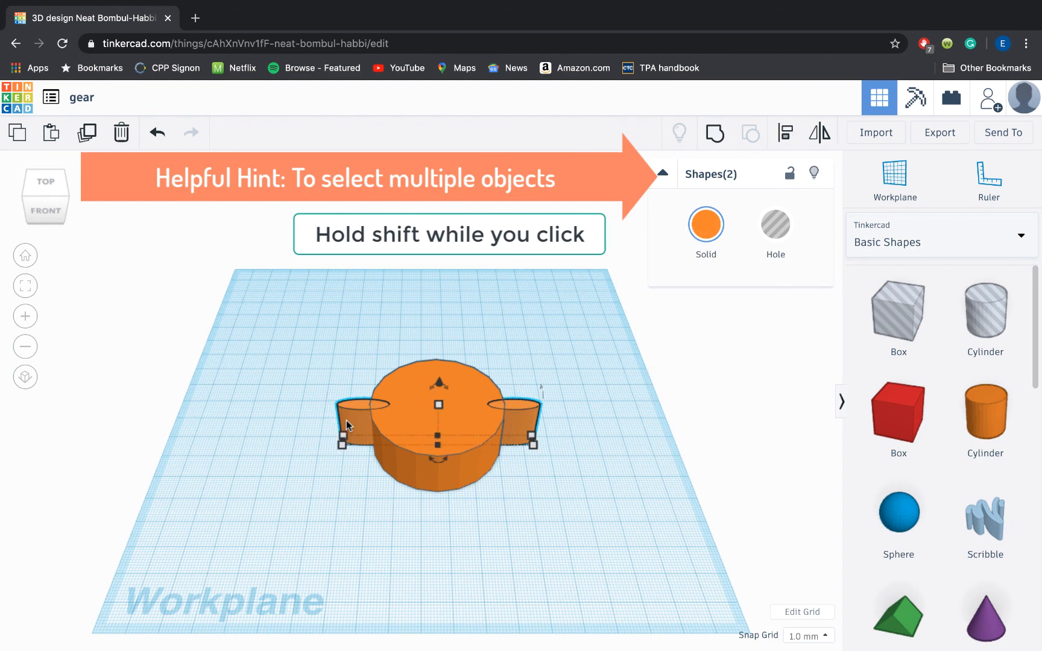
pyautogui.moveTo(529, 416)
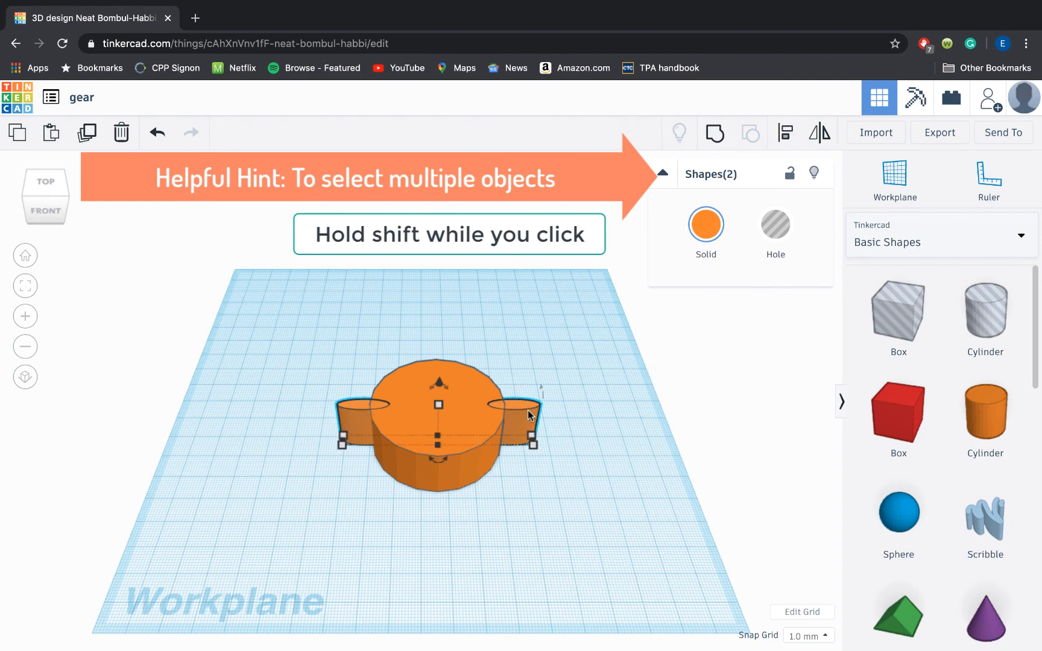
pyautogui.moveTo(473, 385)
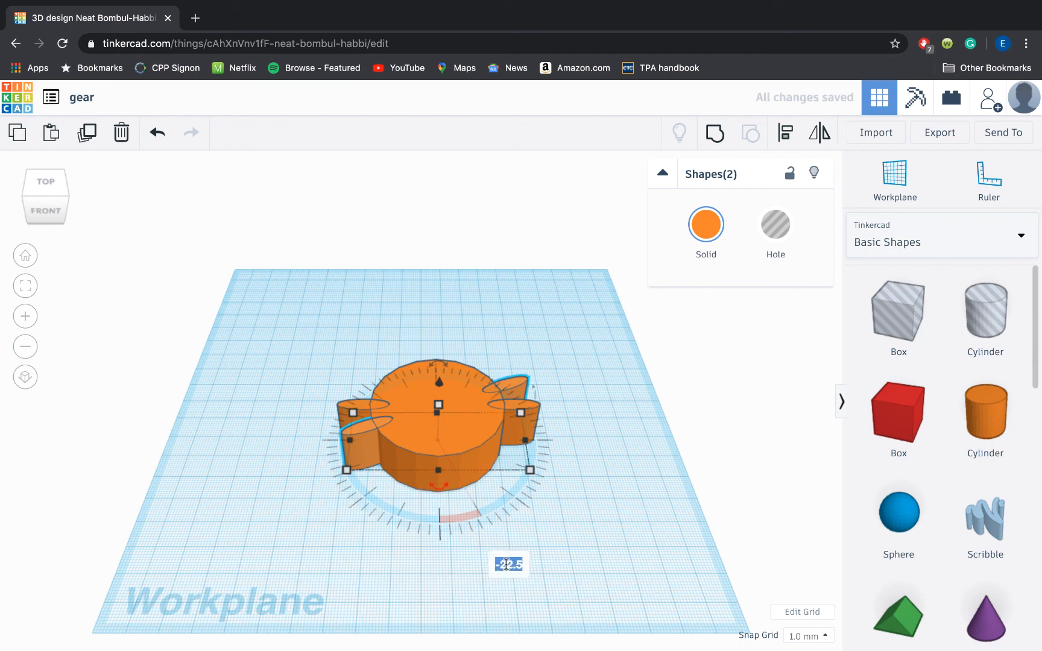
# - Rotate a duplicated tooth pair by -22.5° and select the newest pair to repeat
pyautogui.write('-1')
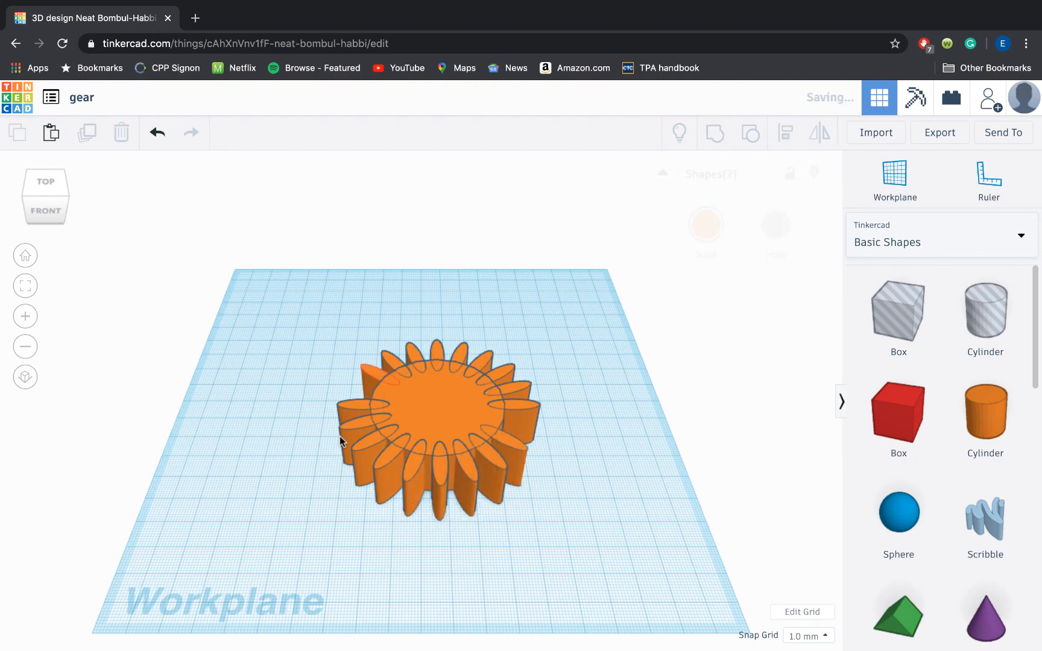
pyautogui.click(436, 422)
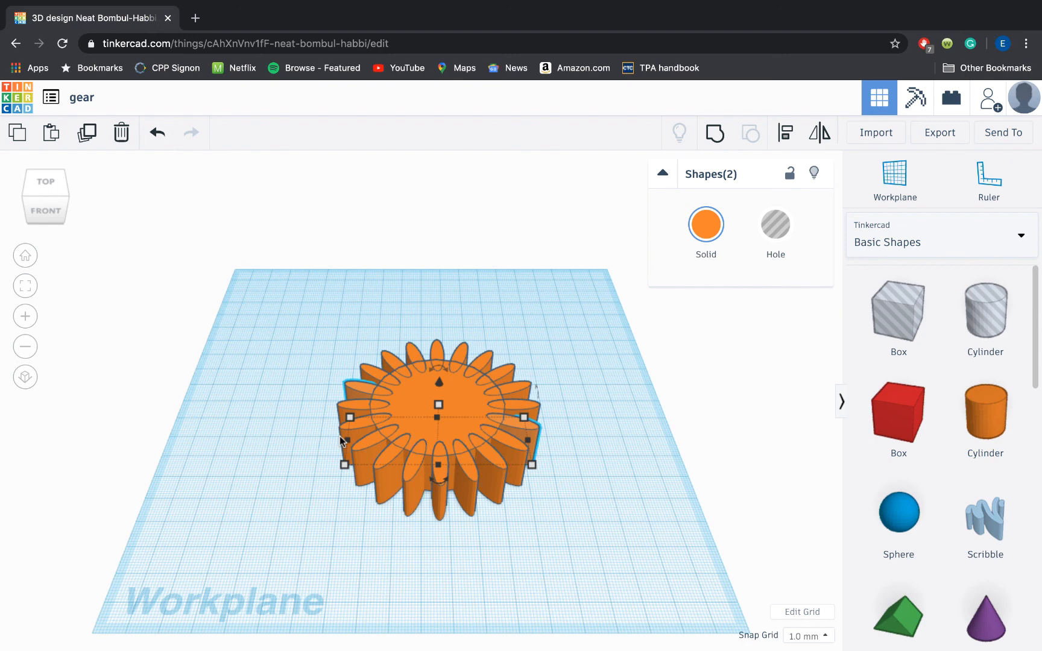
pyautogui.moveTo(370, 452)
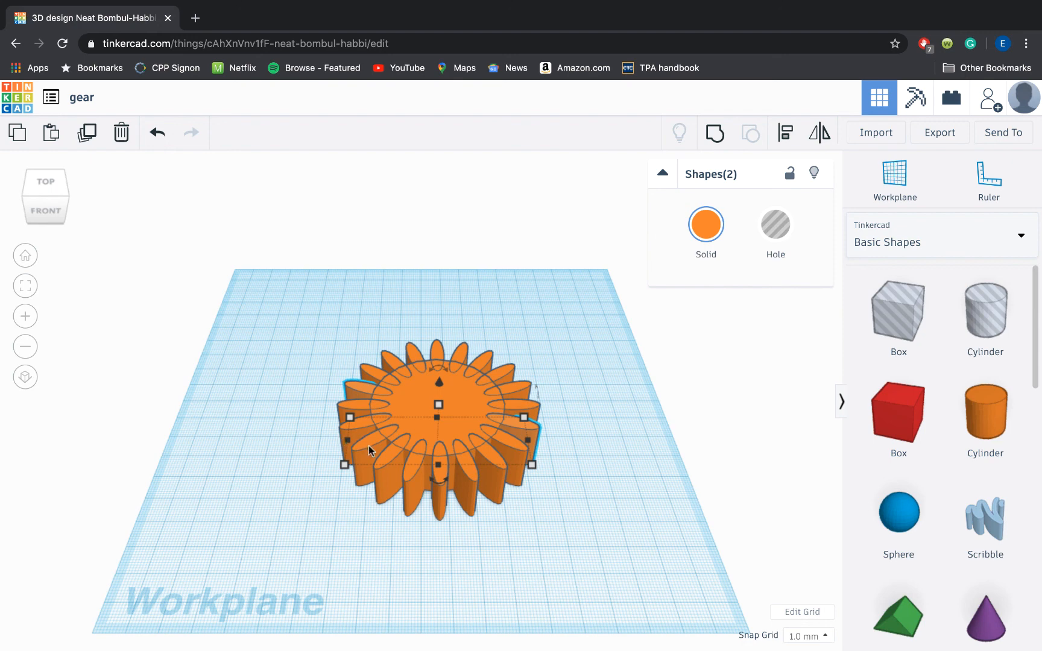
pyautogui.moveTo(573, 514)
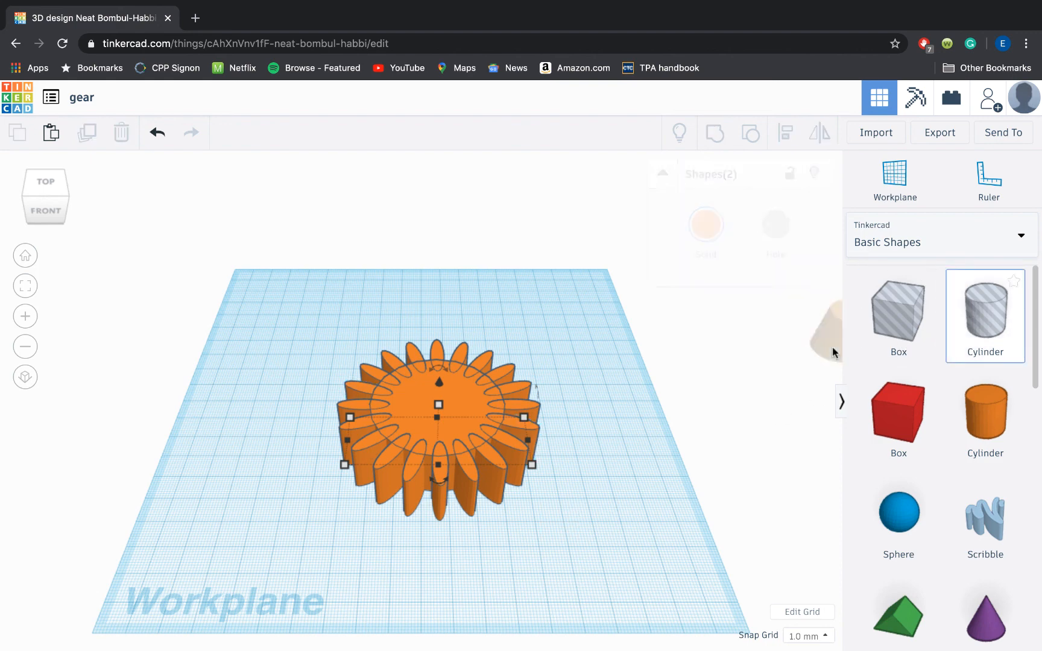
# - Place an enlarged hole cylinder over the gear's middle and select both for alignment
pyautogui.moveTo(985, 315); pyautogui.dragTo(645, 435)
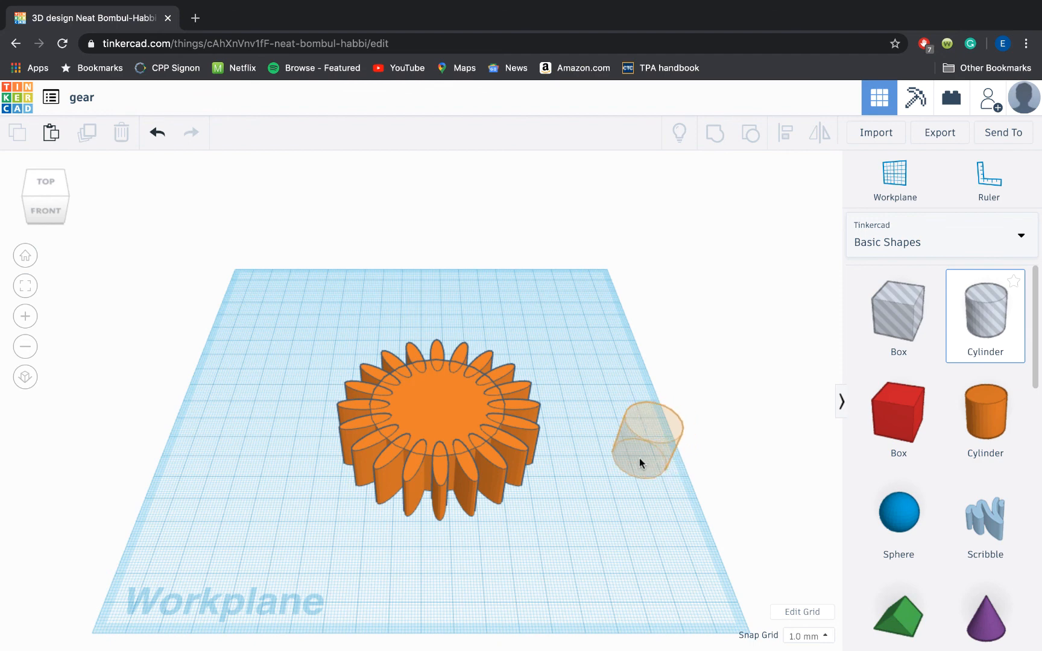
pyautogui.click(645, 445)
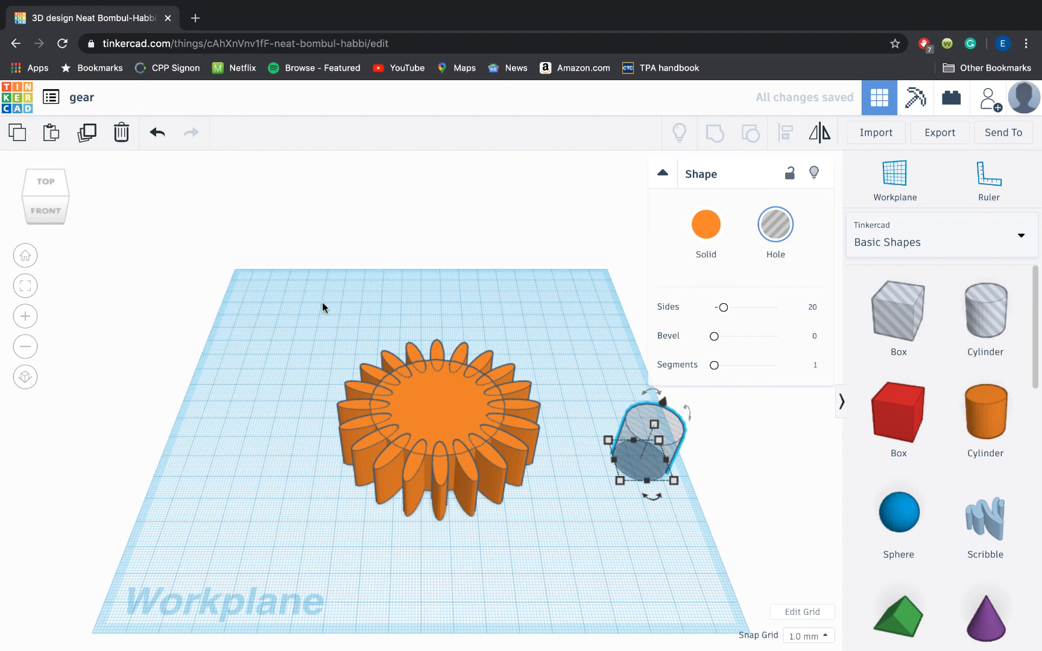
pyautogui.moveTo(322, 306); pyautogui.dragTo(580, 537)
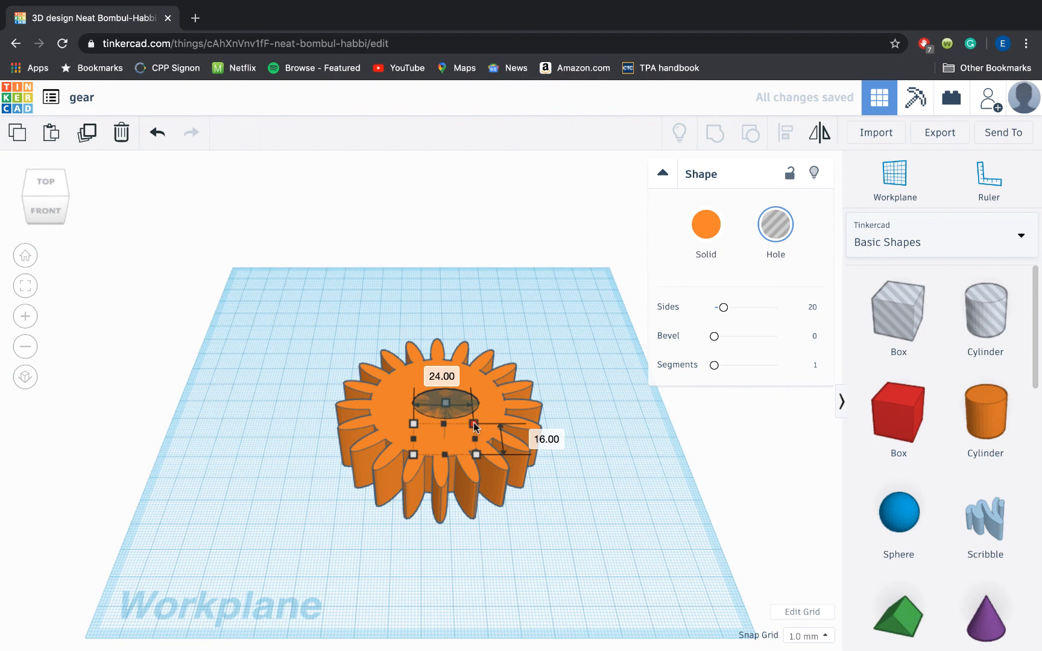
pyautogui.moveTo(475, 426); pyautogui.dragTo(479, 429)
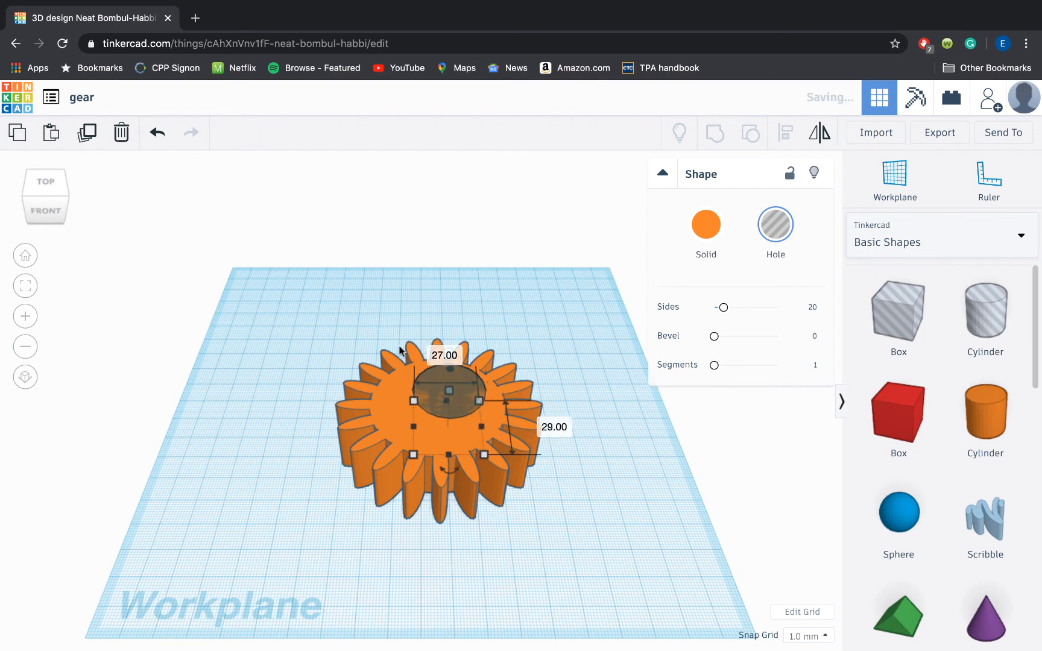
pyautogui.click(786, 132)
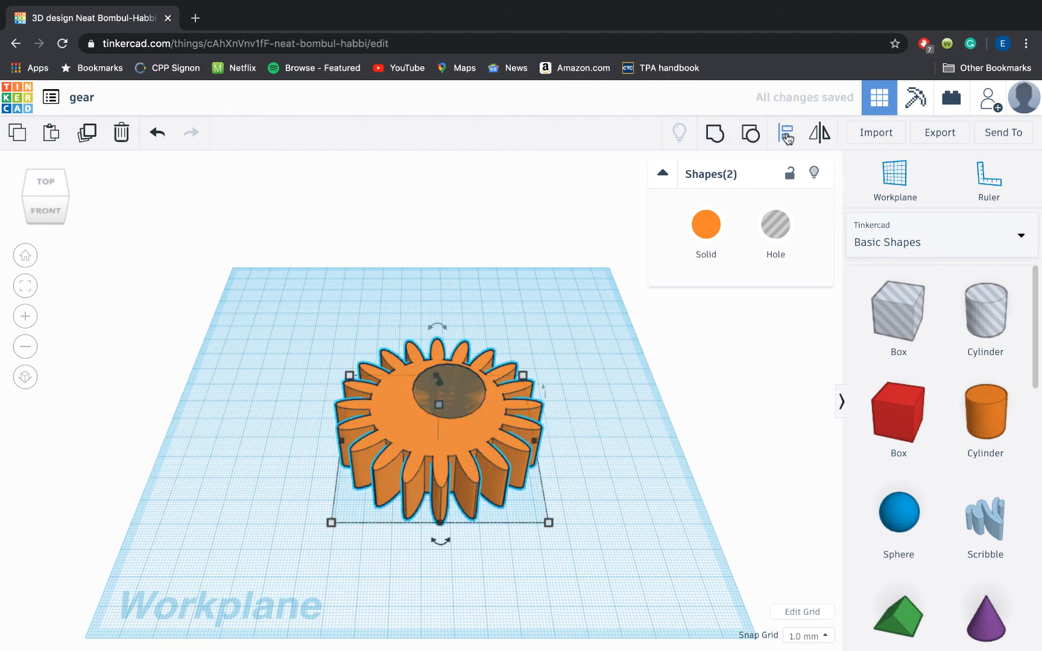
pyautogui.click(787, 132)
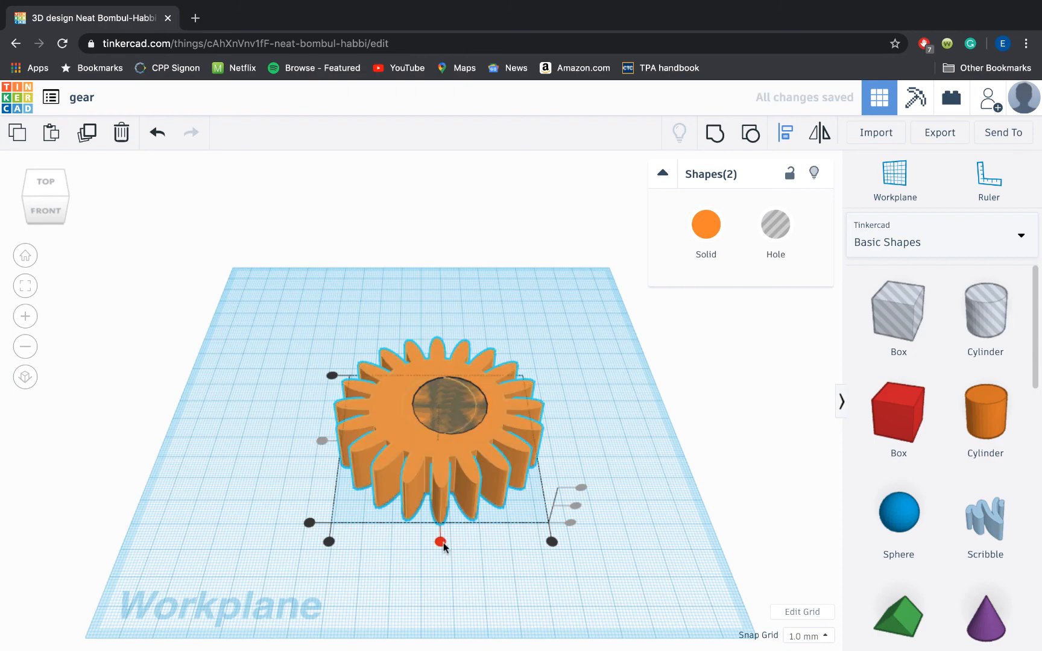